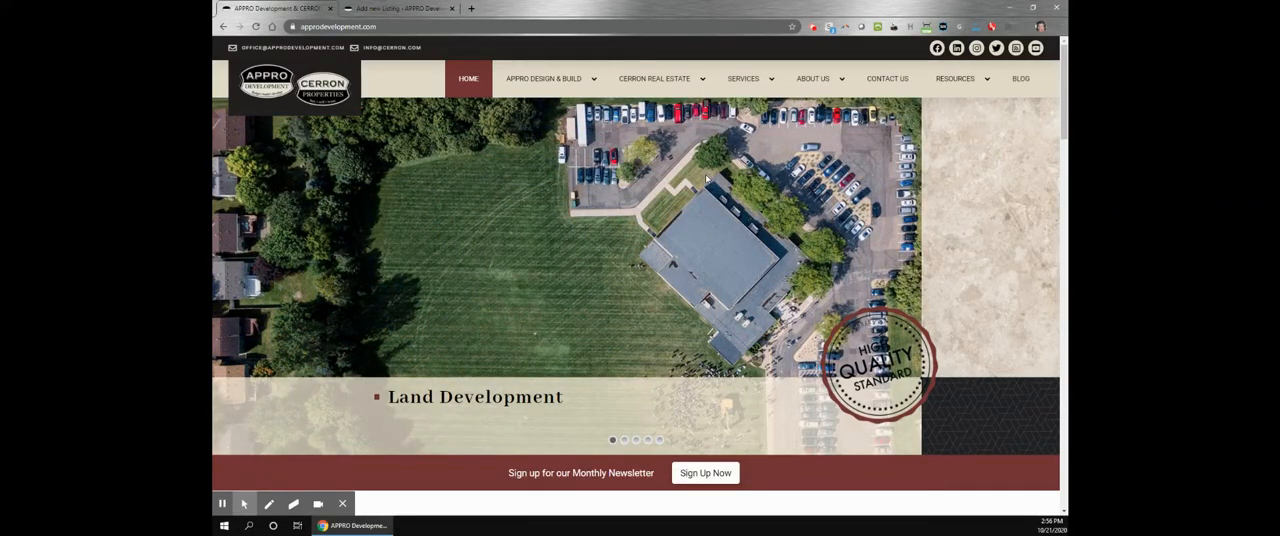
{"action": "mouse_move", "coordinate": [682, 186]}
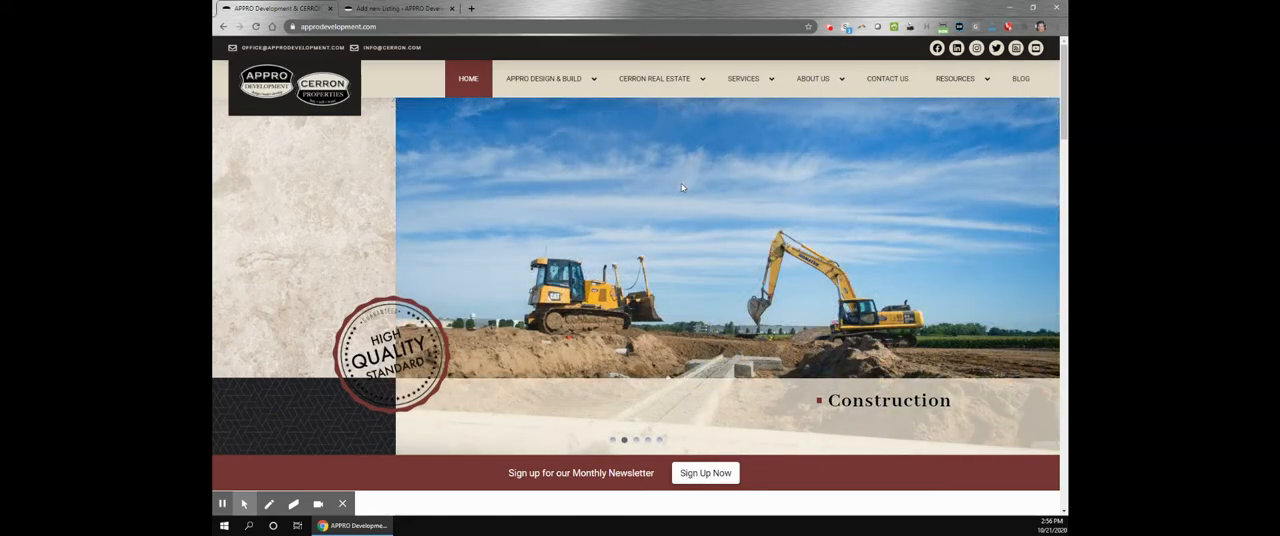
{"action": "mouse_move", "coordinate": [986, 148]}
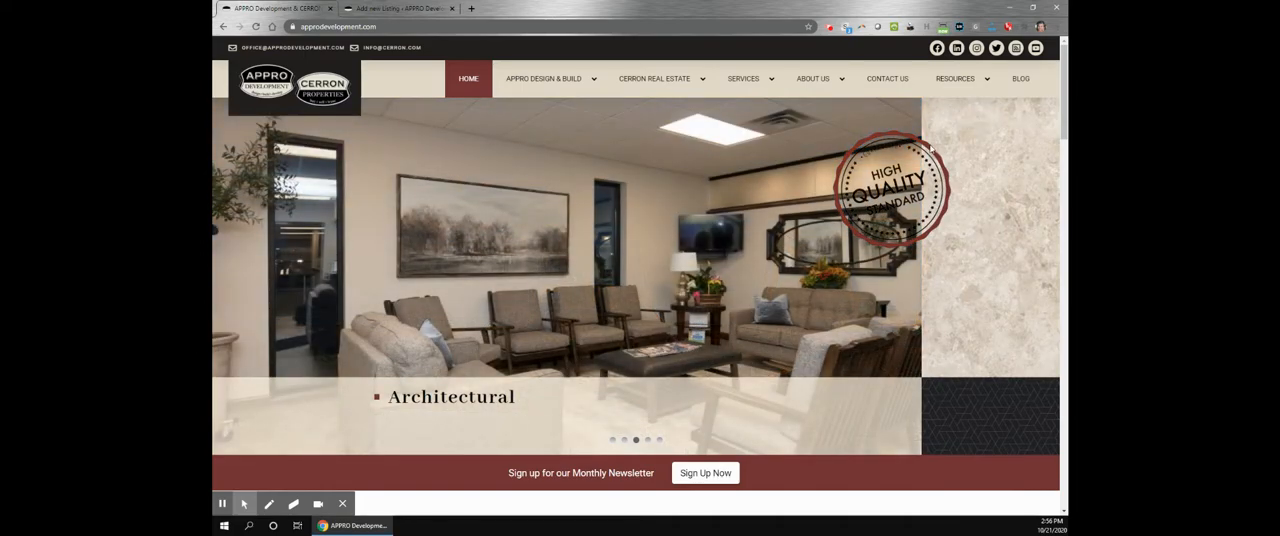
{"action": "mouse_move", "coordinate": [1056, 92]}
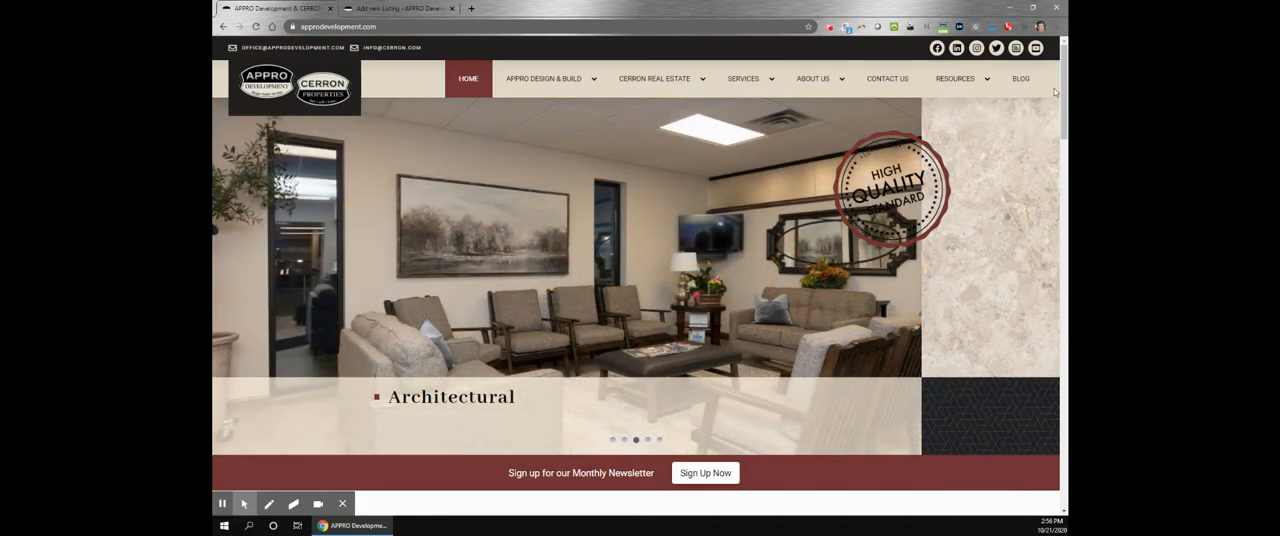
Step: Scroll through the current APPRO page to look over its content before navigating
{"action": "scroll", "scroll_direction": "down", "scroll_amount": 3}
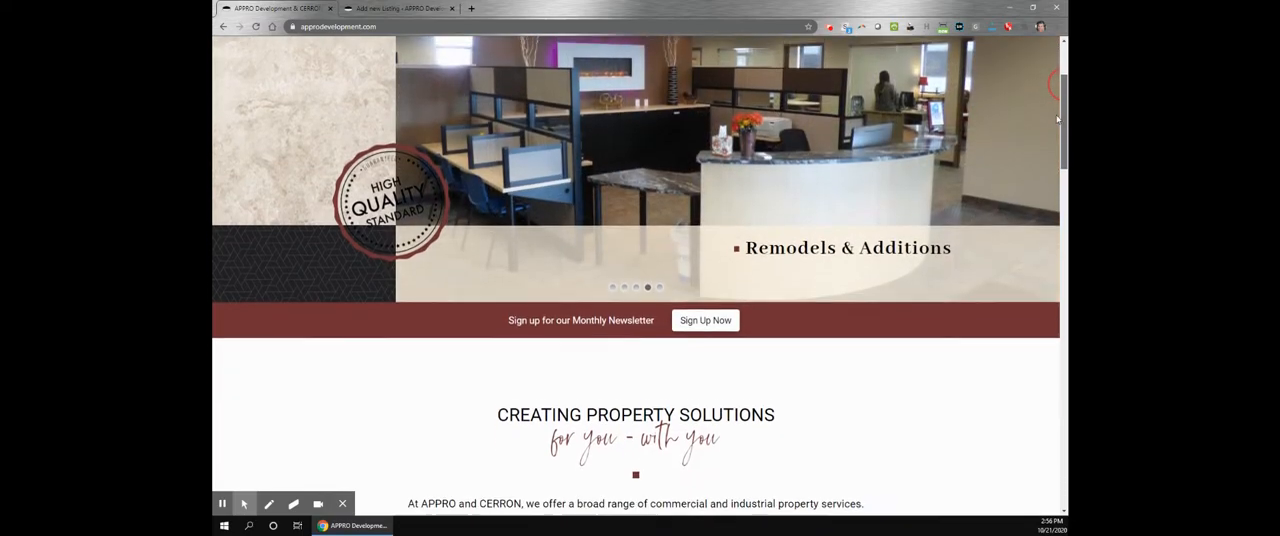
{"action": "scroll", "scroll_direction": "down", "scroll_amount": 3}
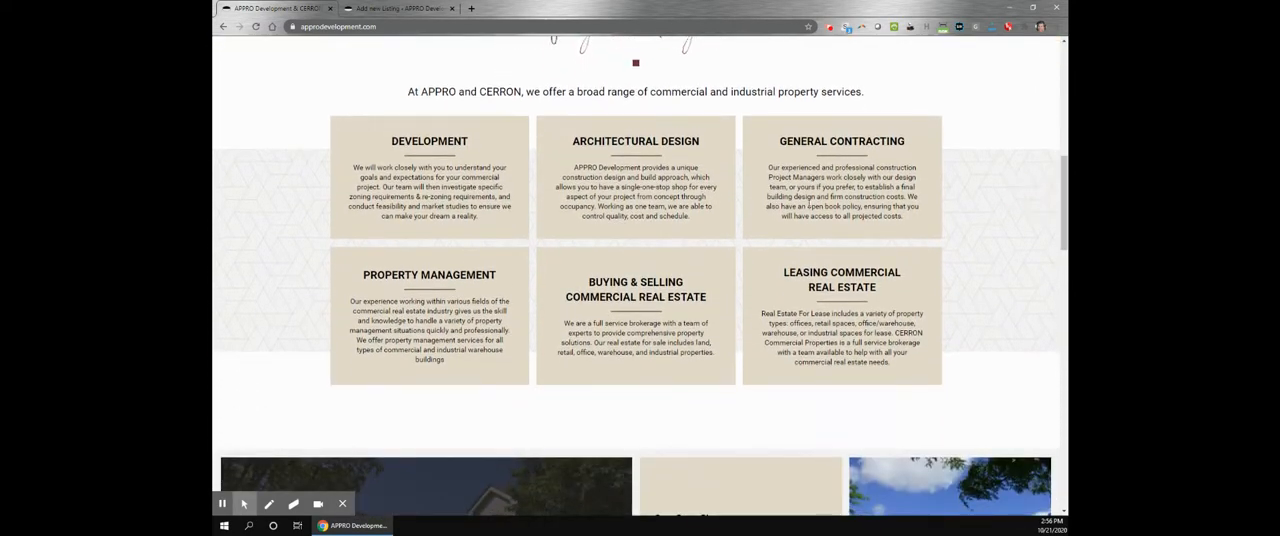
{"action": "scroll", "scroll_direction": "down", "scroll_amount": 3}
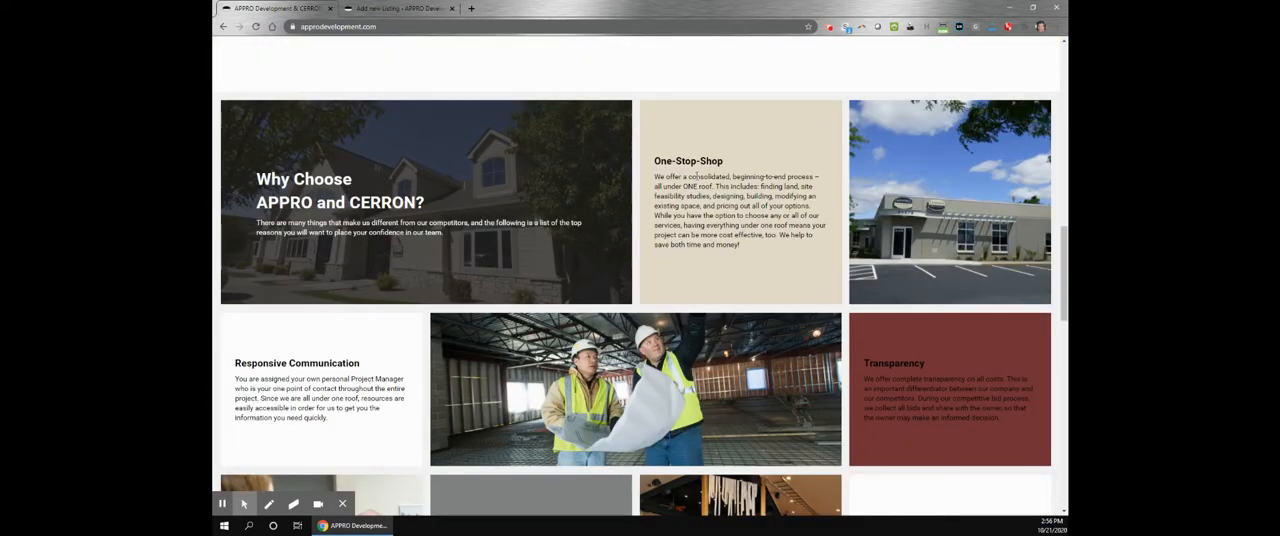
{"action": "scroll", "scroll_direction": "down", "scroll_amount": 3}
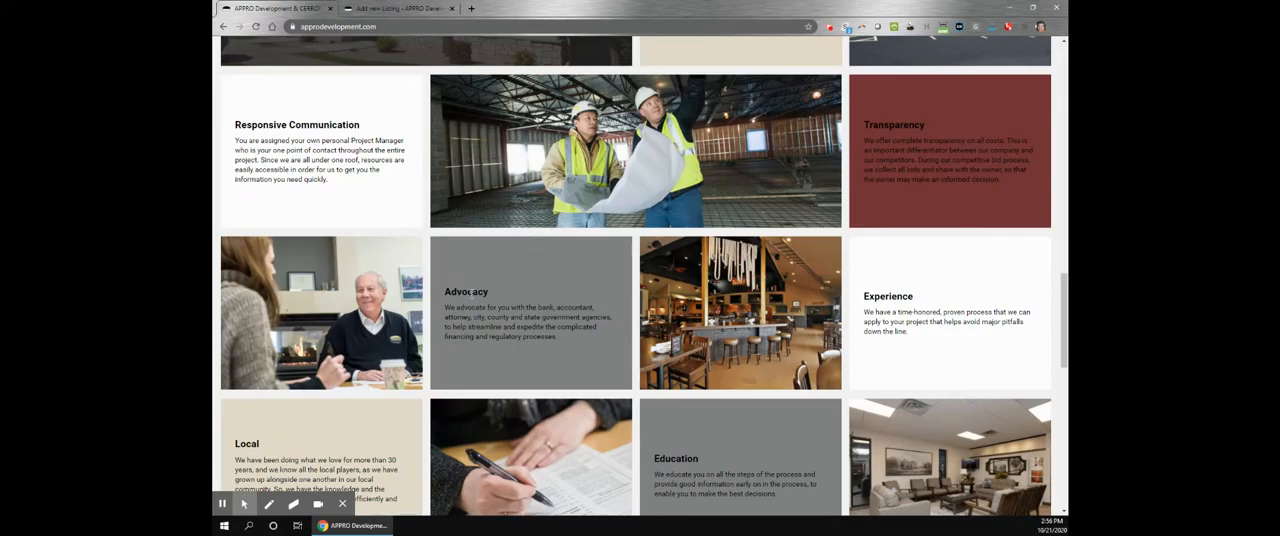
{"action": "scroll", "scroll_direction": "down", "scroll_amount": 3}
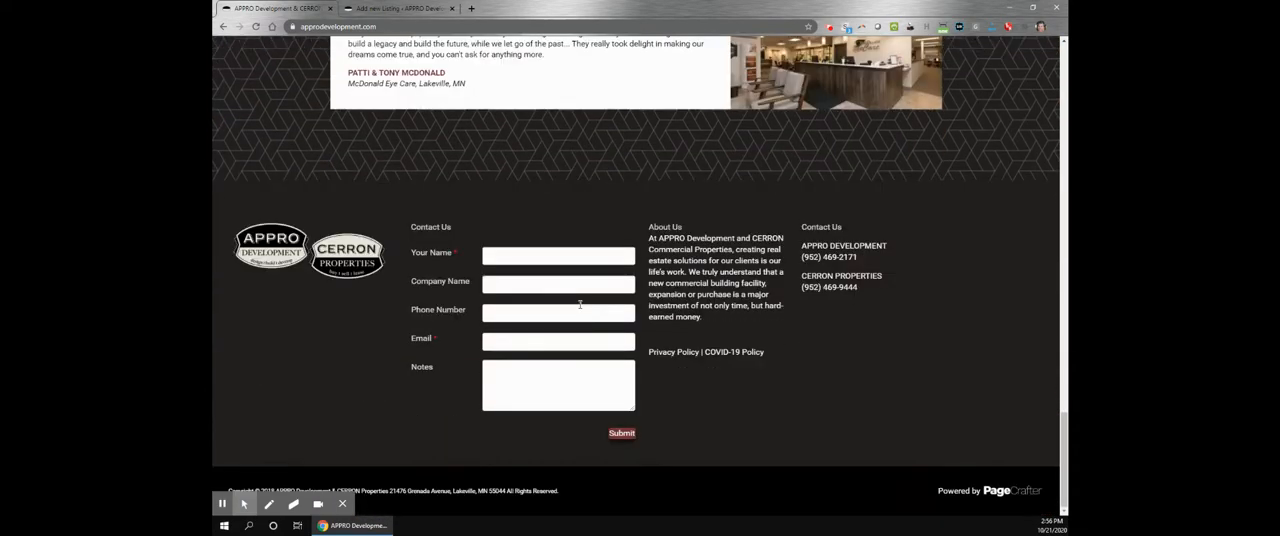
{"action": "scroll", "scroll_direction": "up", "scroll_amount": 3}
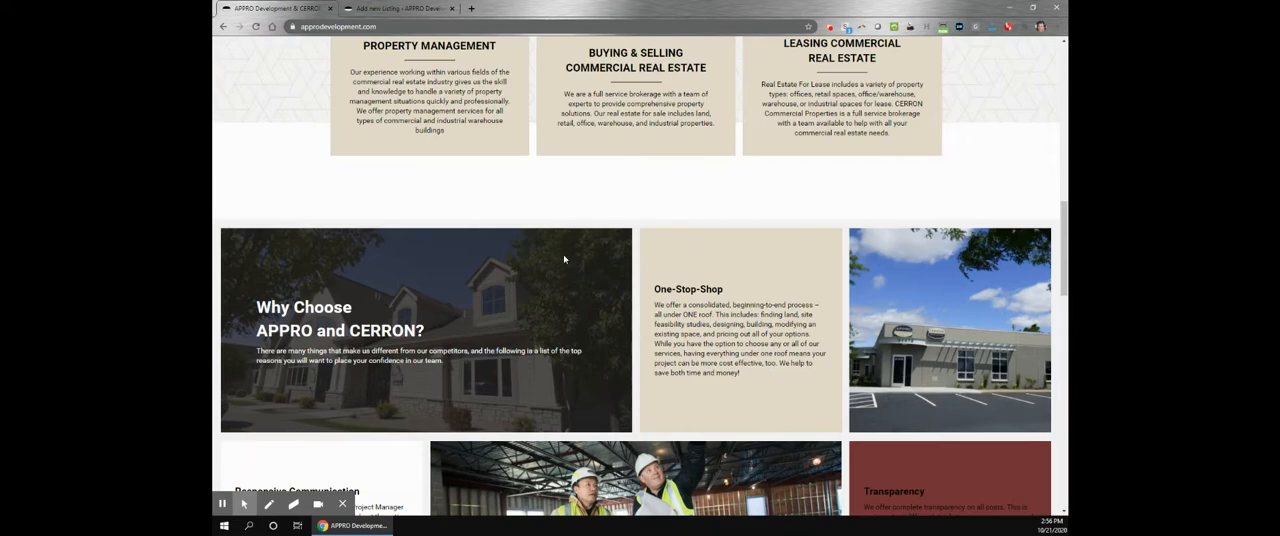
Step: Visit Land Development under APPRO Design & Build, then Commercial Brokerage Services under CERRON Real Estate
{"action": "left_click", "coordinate": [544, 78]}
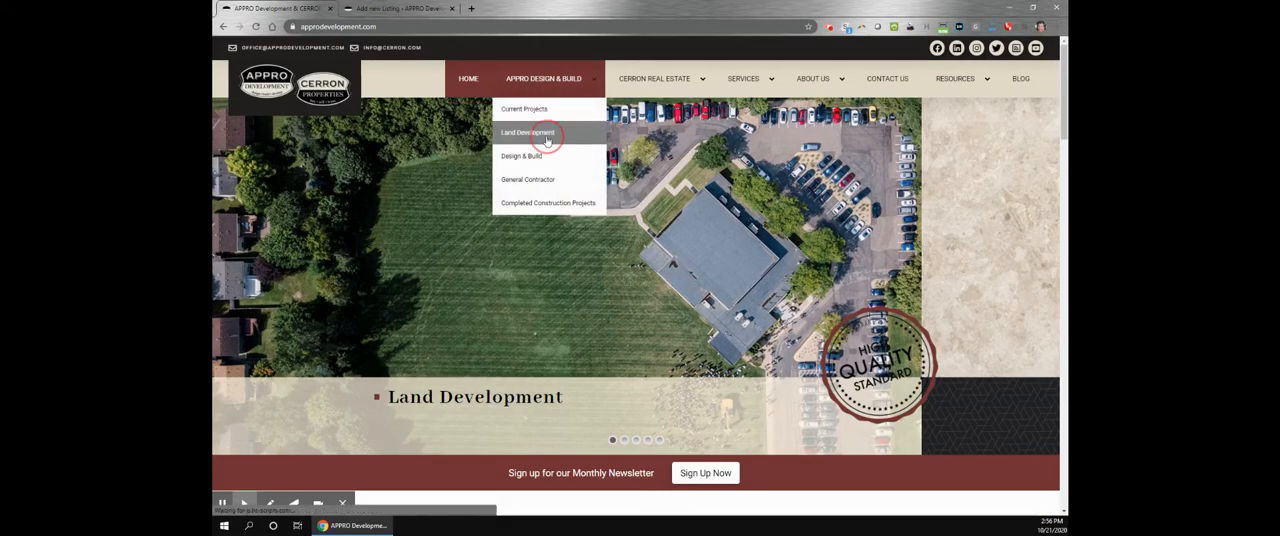
{"action": "left_click", "coordinate": [528, 132]}
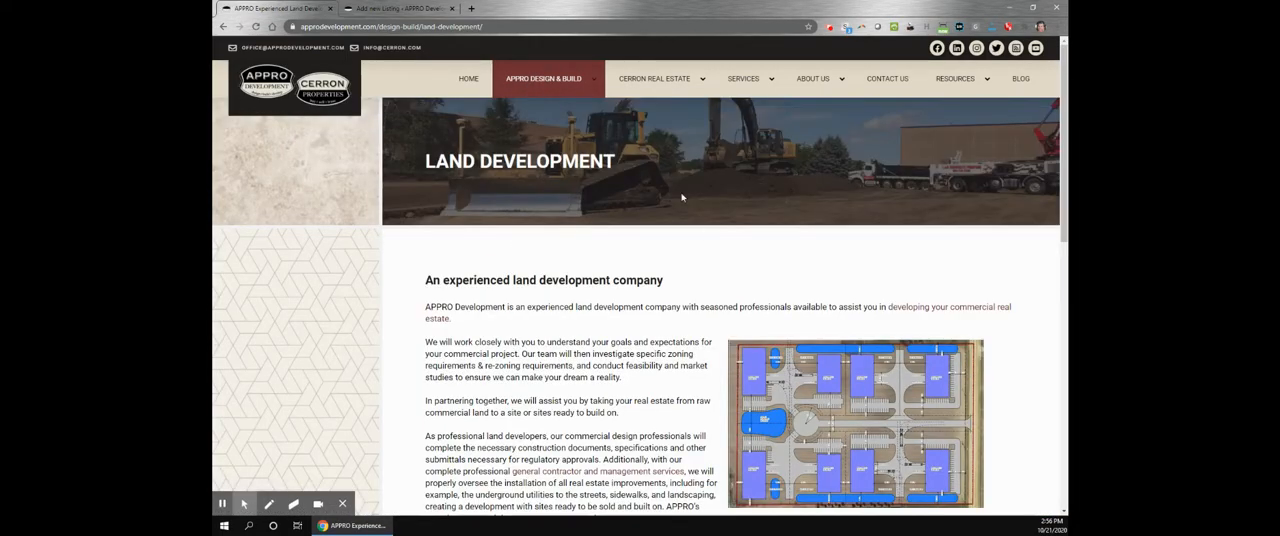
{"action": "scroll", "scroll_direction": "down", "scroll_amount": 3}
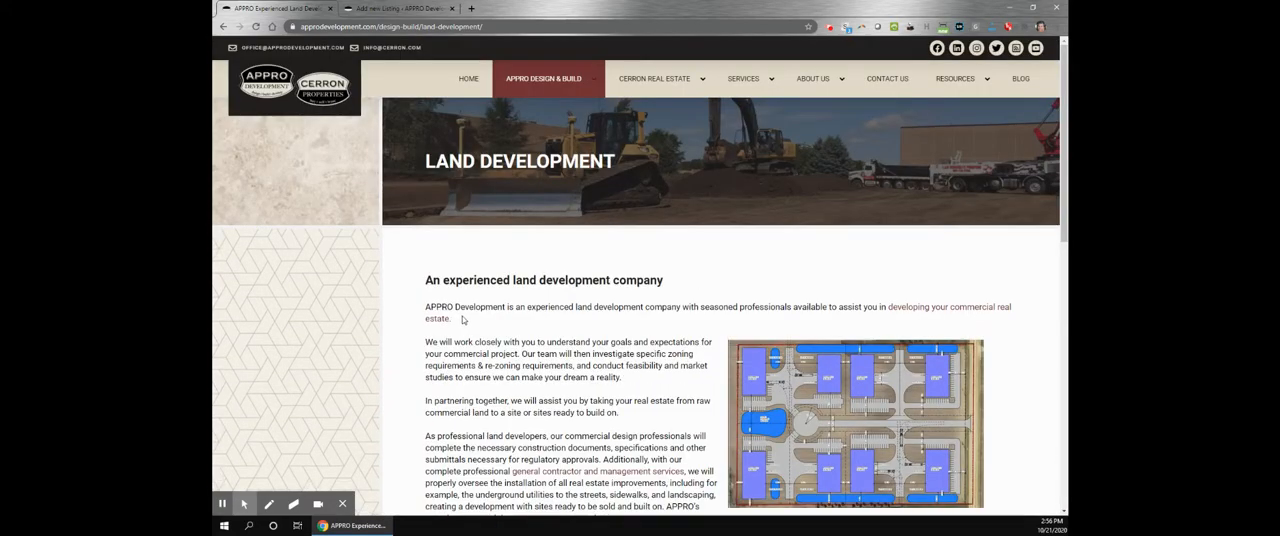
{"action": "mouse_move", "coordinate": [654, 84]}
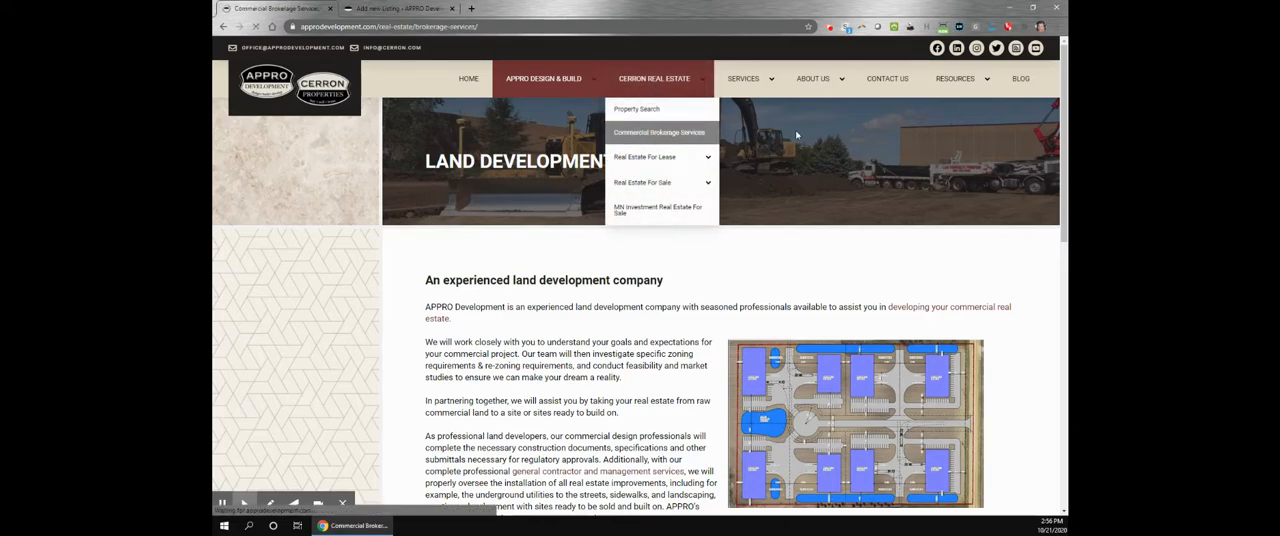
{"action": "left_click", "coordinate": [660, 132]}
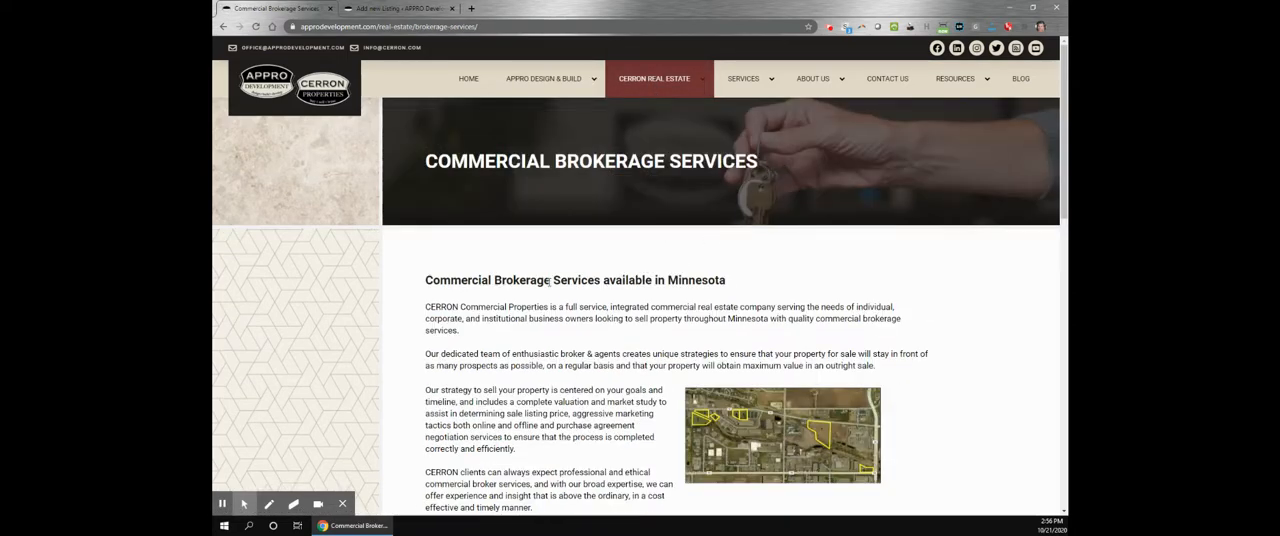
{"action": "scroll", "scroll_direction": "down", "scroll_amount": 3}
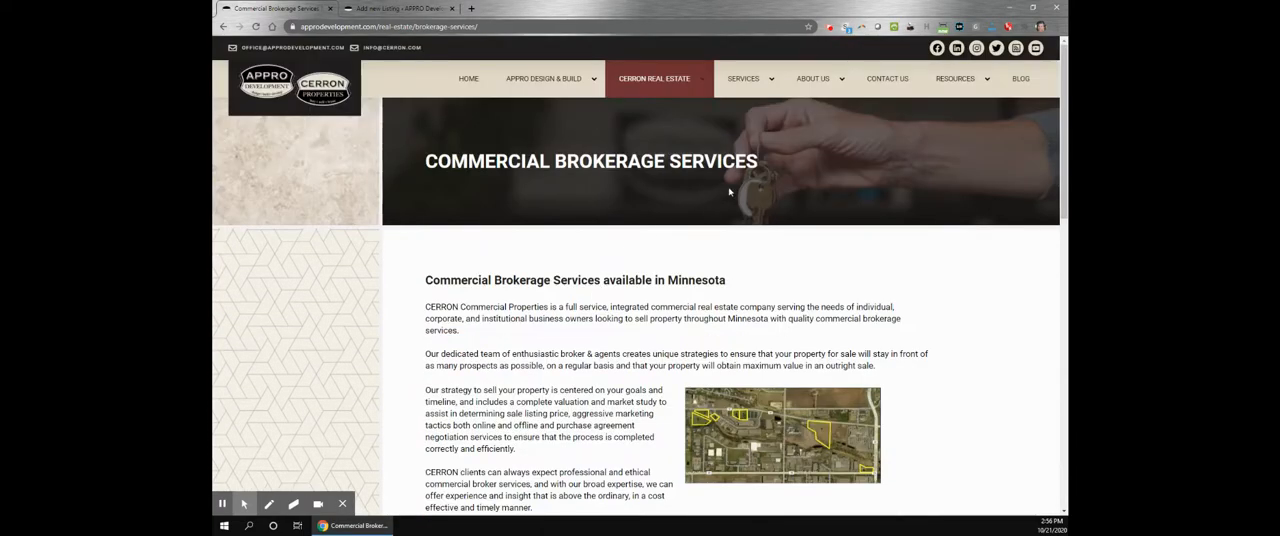
{"action": "left_click", "coordinate": [744, 78]}
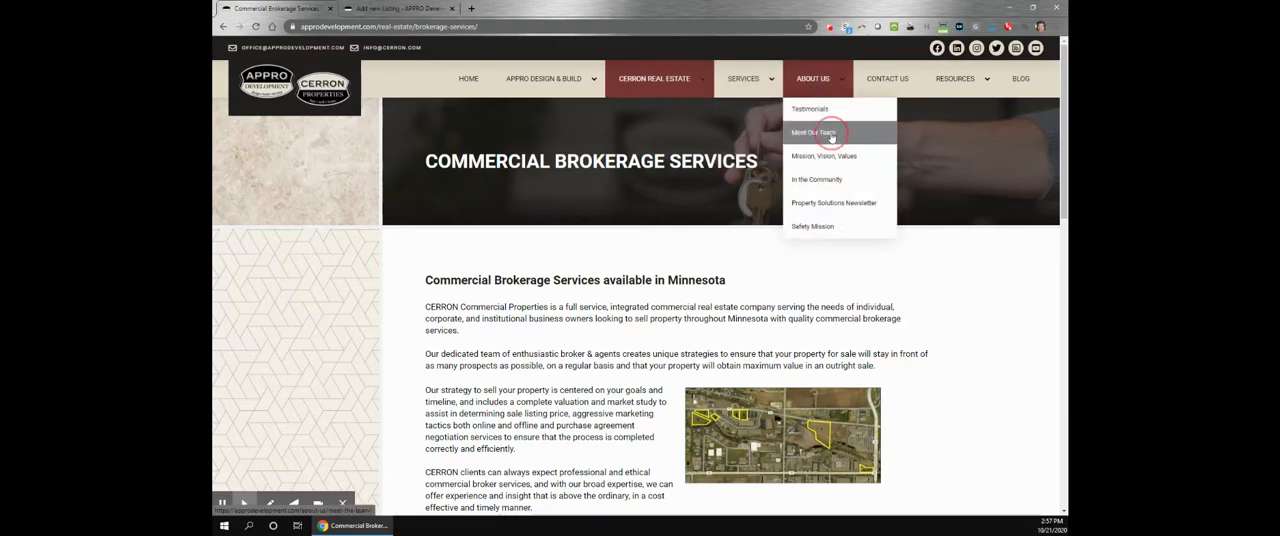
Step: View Meet Our Team under About Us, scrolling through the team, then the Contact Us form and map
{"action": "left_click", "coordinate": [814, 132]}
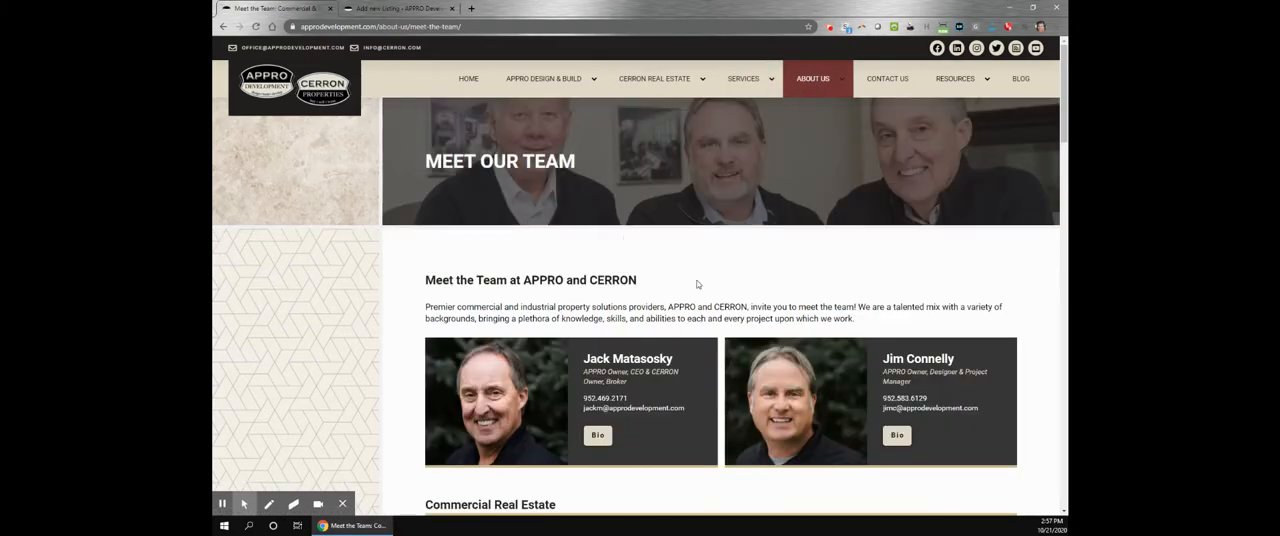
{"action": "scroll", "scroll_direction": "down", "scroll_amount": 3}
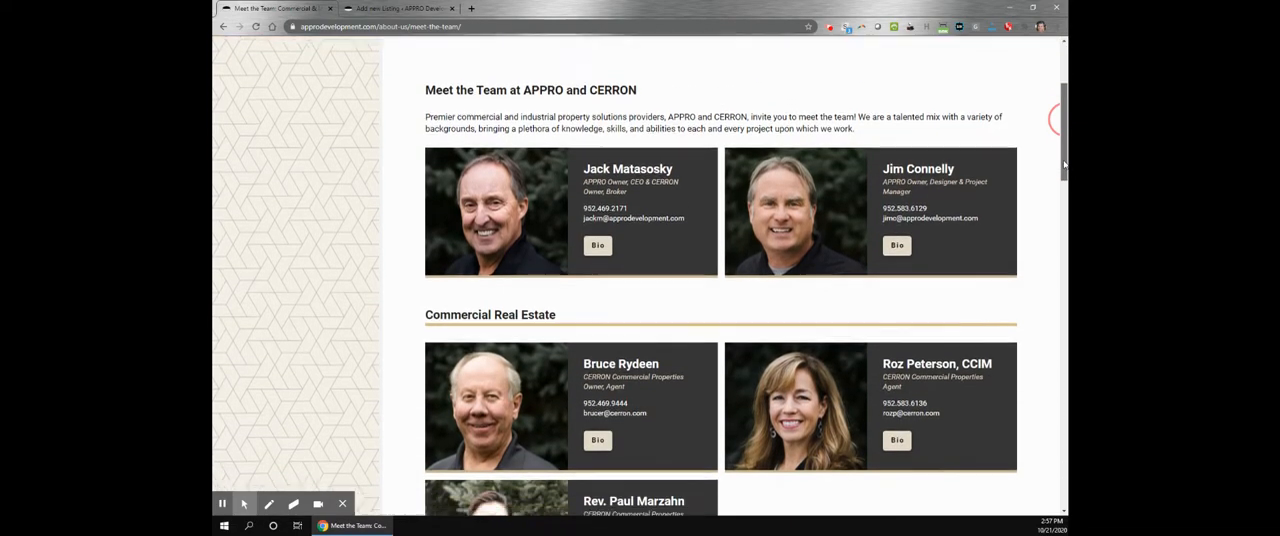
{"action": "scroll", "scroll_direction": "down", "scroll_amount": 3}
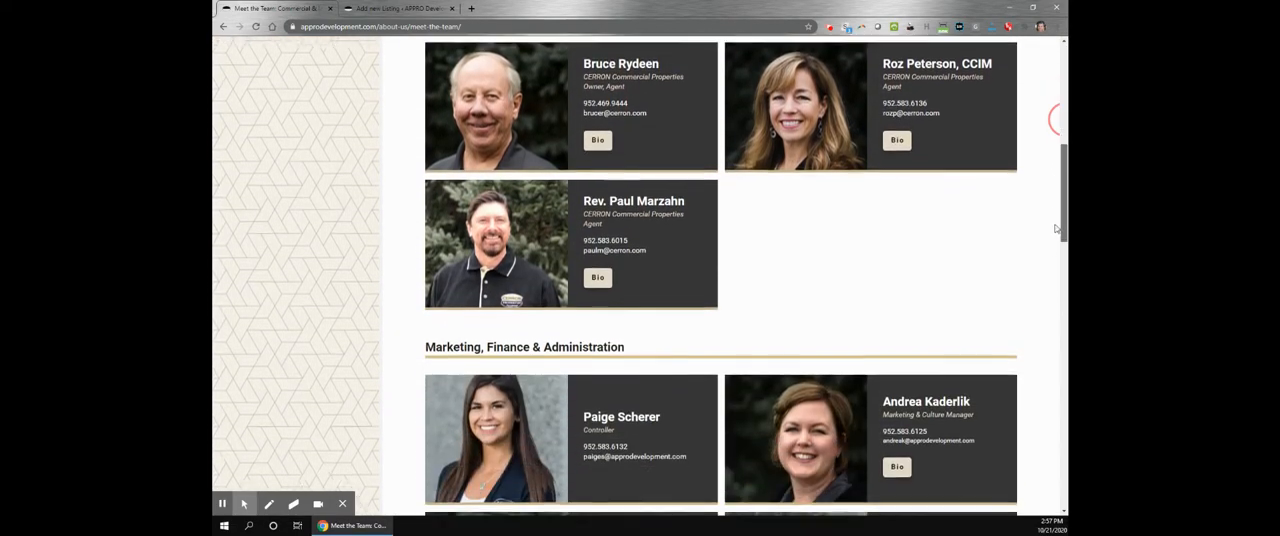
{"action": "scroll", "scroll_direction": "up", "scroll_amount": 3}
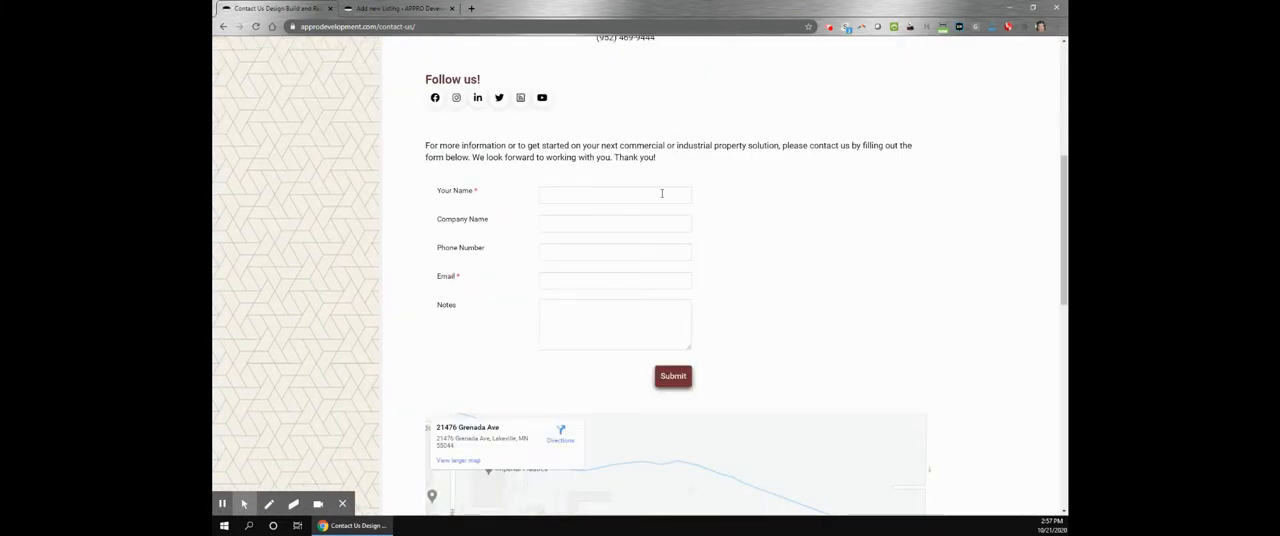
{"action": "scroll", "scroll_direction": "down", "scroll_amount": 3}
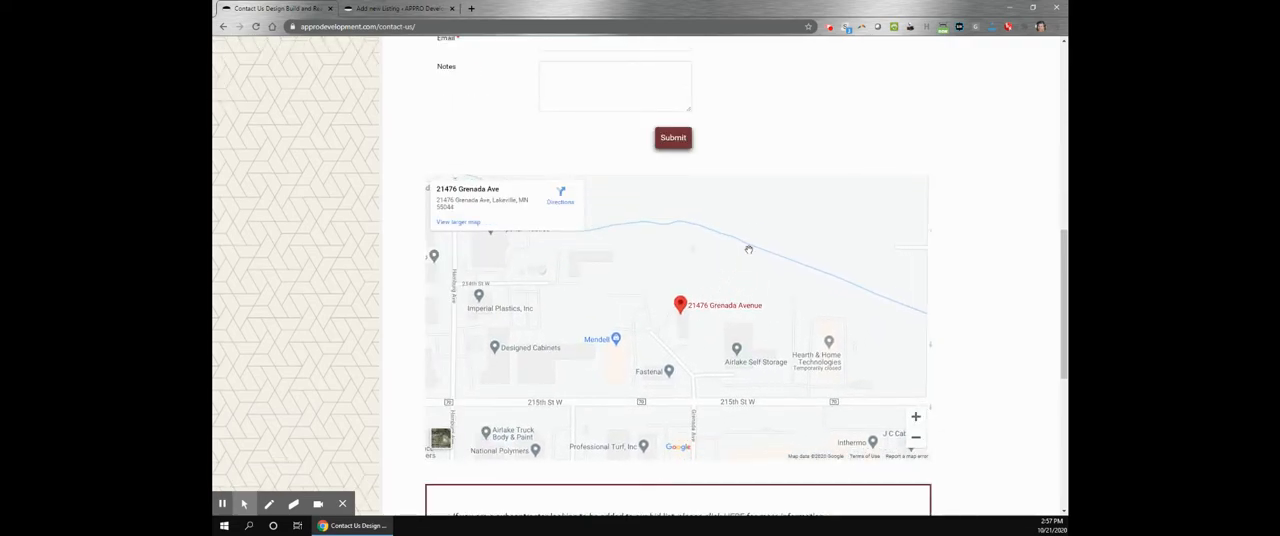
{"action": "scroll", "scroll_direction": "up", "scroll_amount": 3}
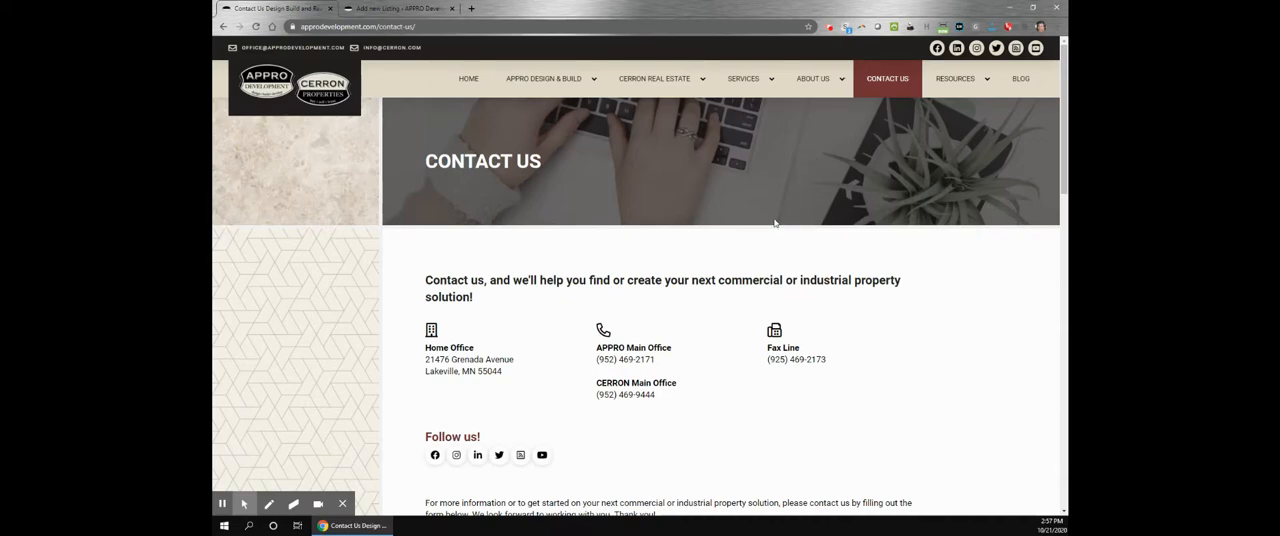
{"action": "mouse_move", "coordinate": [736, 266]}
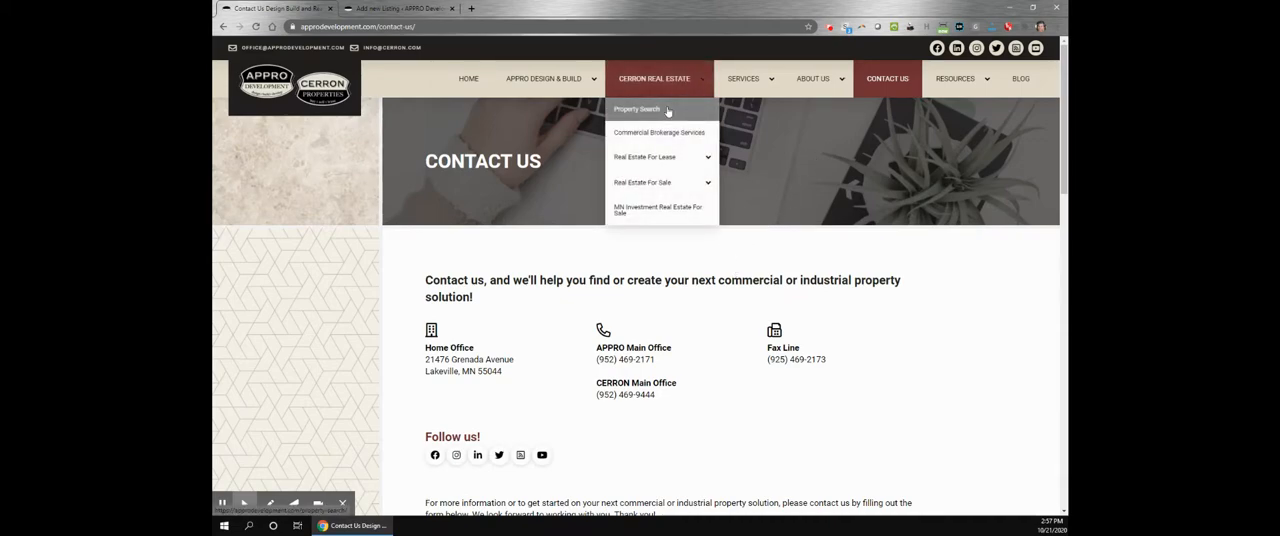
Step: Filter Property Search to For Sale (after trying For Rent) and narrow the Price slider to three results
{"action": "left_click", "coordinate": [636, 108]}
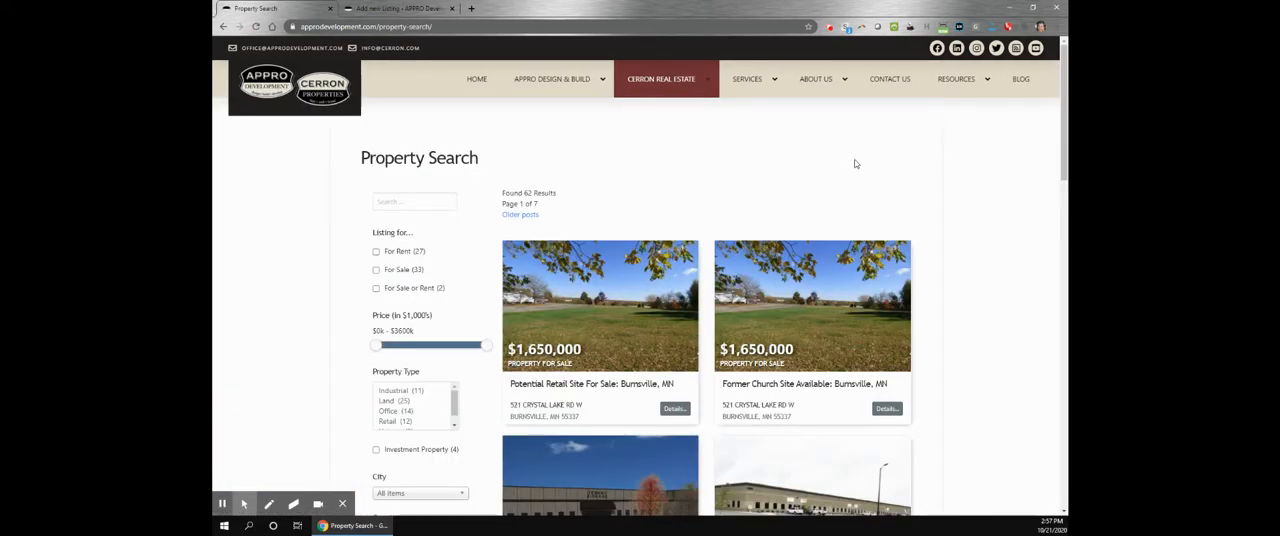
{"action": "mouse_move", "coordinate": [698, 204]}
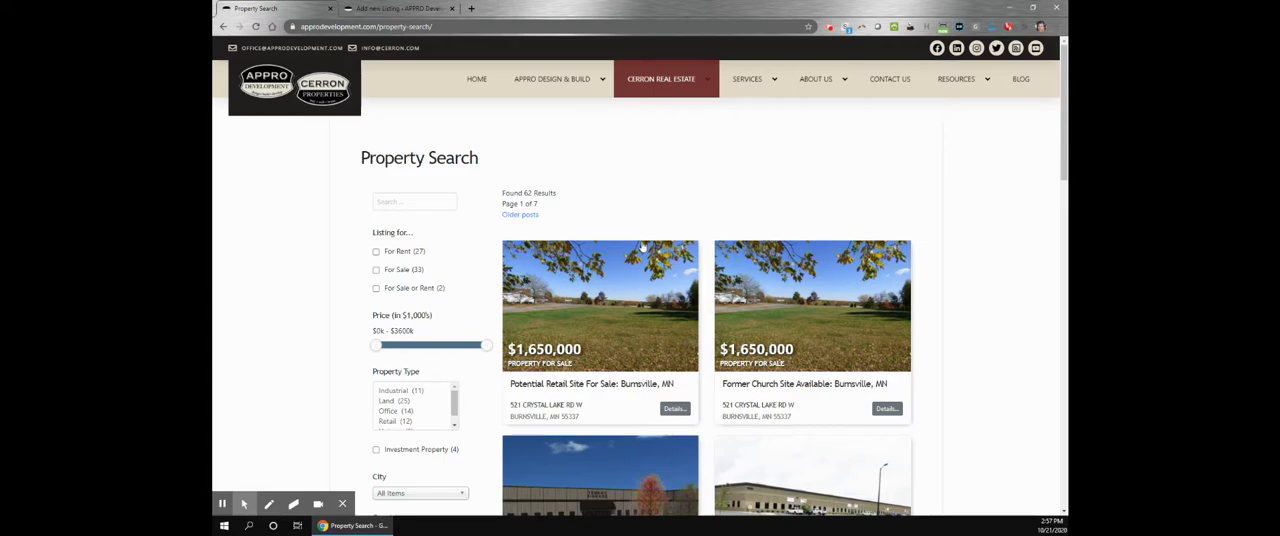
{"action": "mouse_move", "coordinate": [480, 300]}
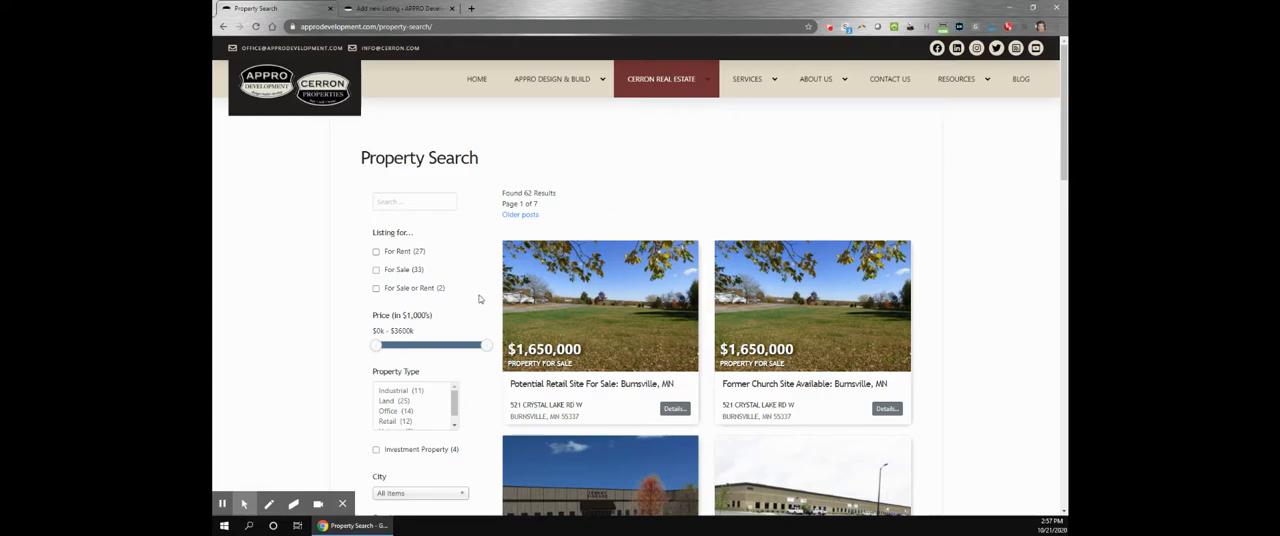
{"action": "mouse_move", "coordinate": [468, 370]}
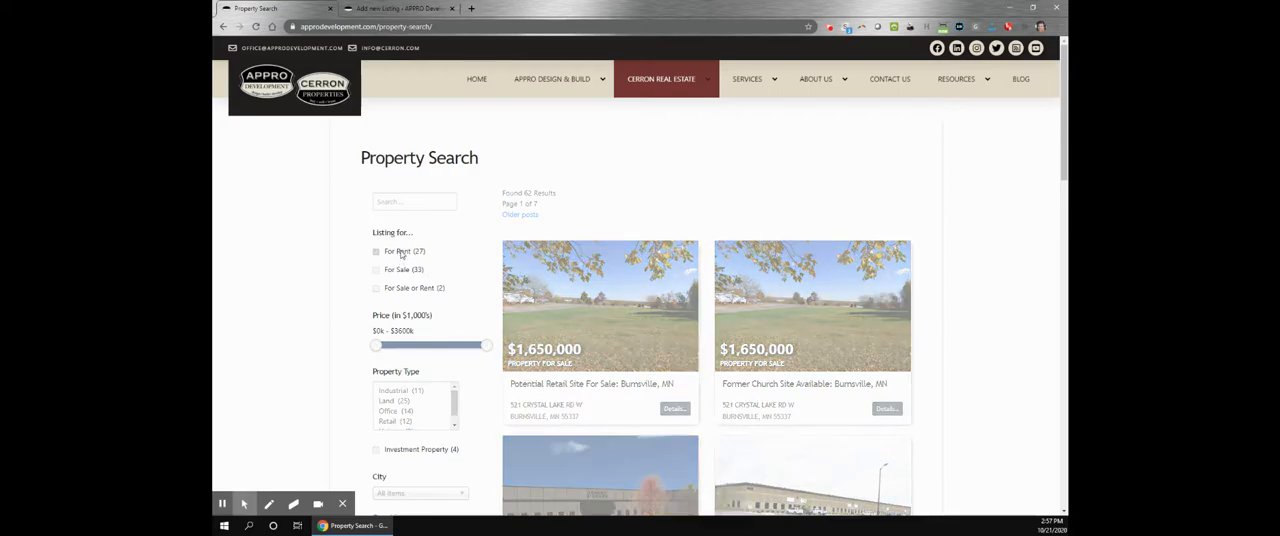
{"action": "left_click", "coordinate": [376, 252]}
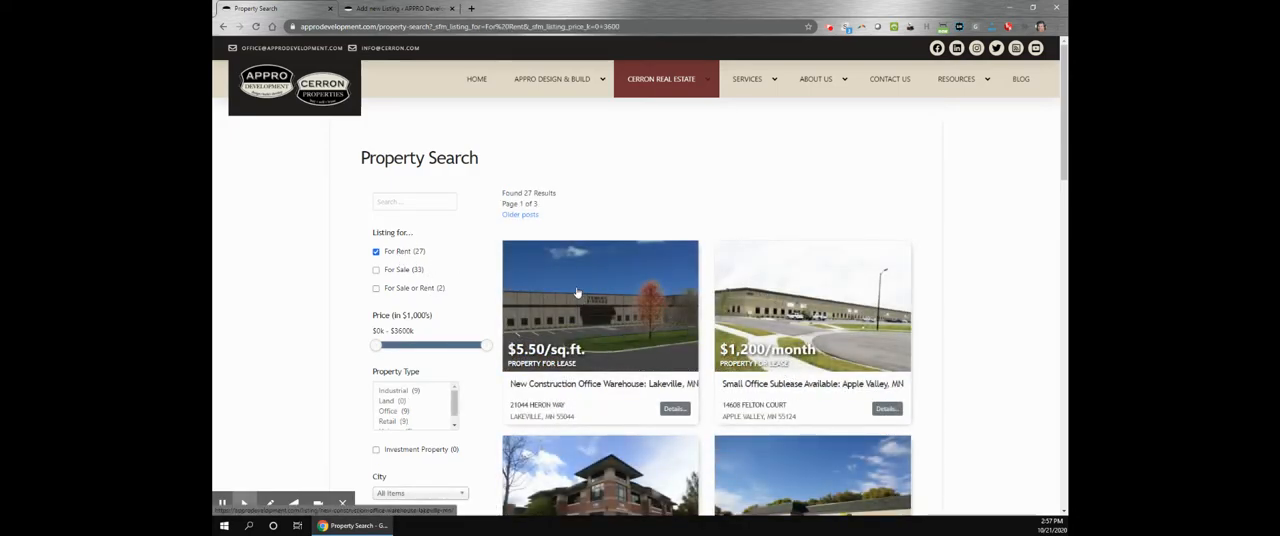
{"action": "left_click", "coordinate": [376, 252]}
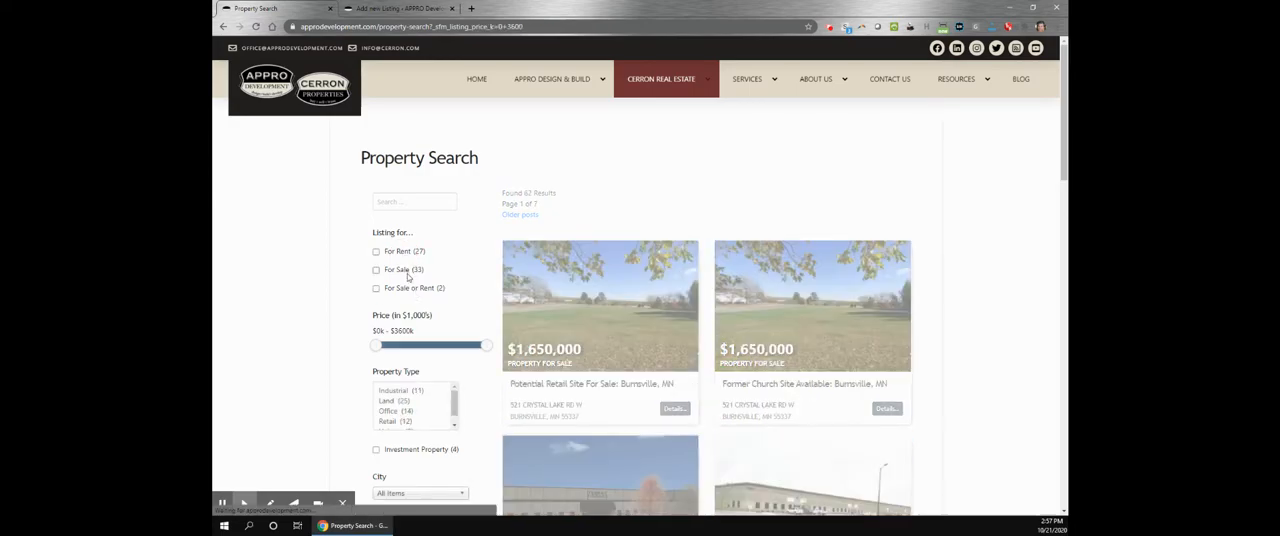
{"action": "left_click", "coordinate": [376, 270]}
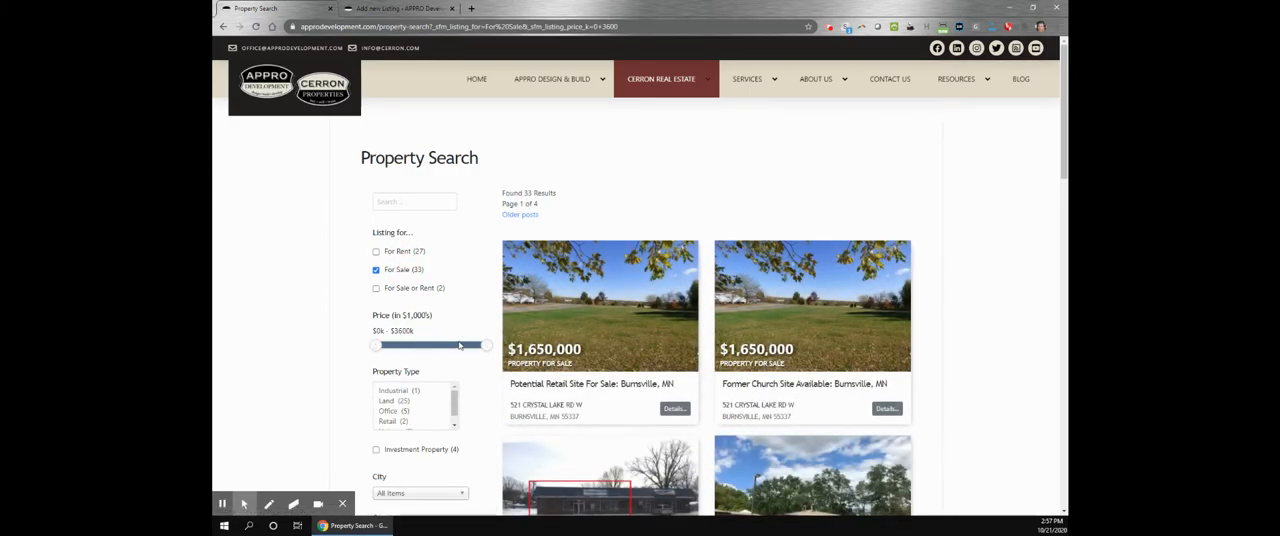
{"action": "left_click_drag", "start_coordinate": [376, 344], "coordinate": [438, 344]}
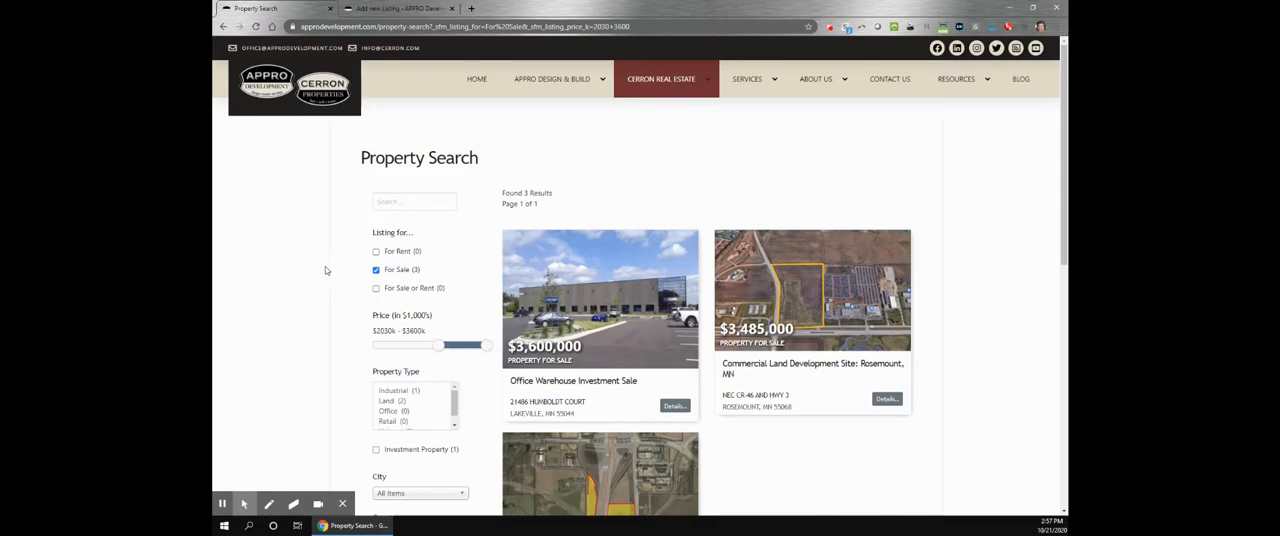
Step: Narrow the for-sale results to Land in Lakeville, leaving the single I-35 land listing
{"action": "scroll", "scroll_direction": "down", "scroll_amount": 3}
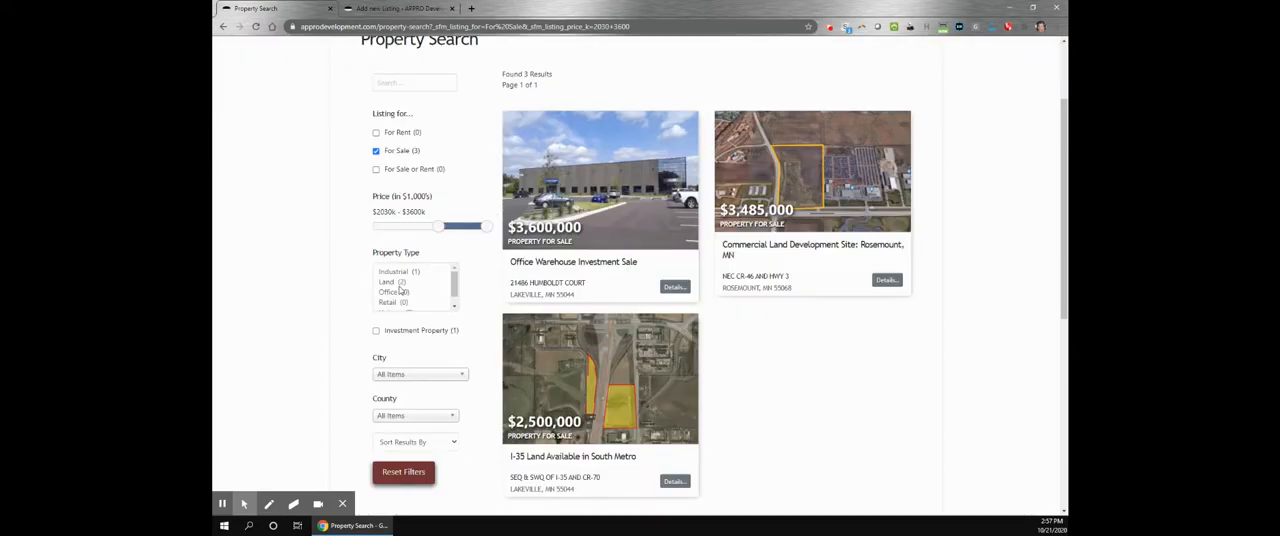
{"action": "left_click", "coordinate": [386, 280]}
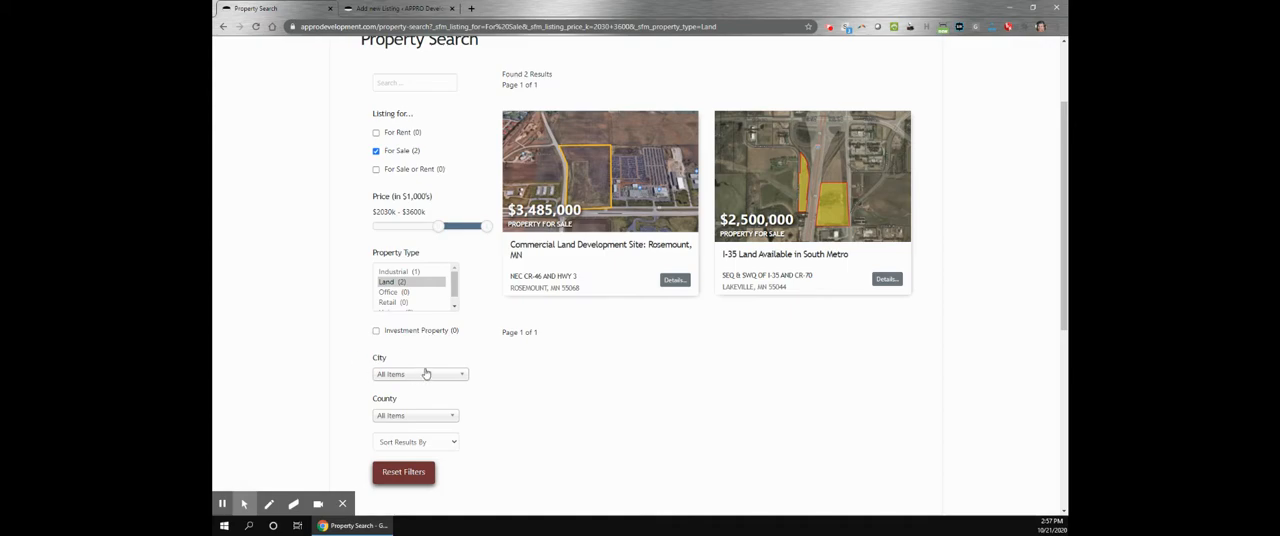
{"action": "left_click", "coordinate": [418, 374]}
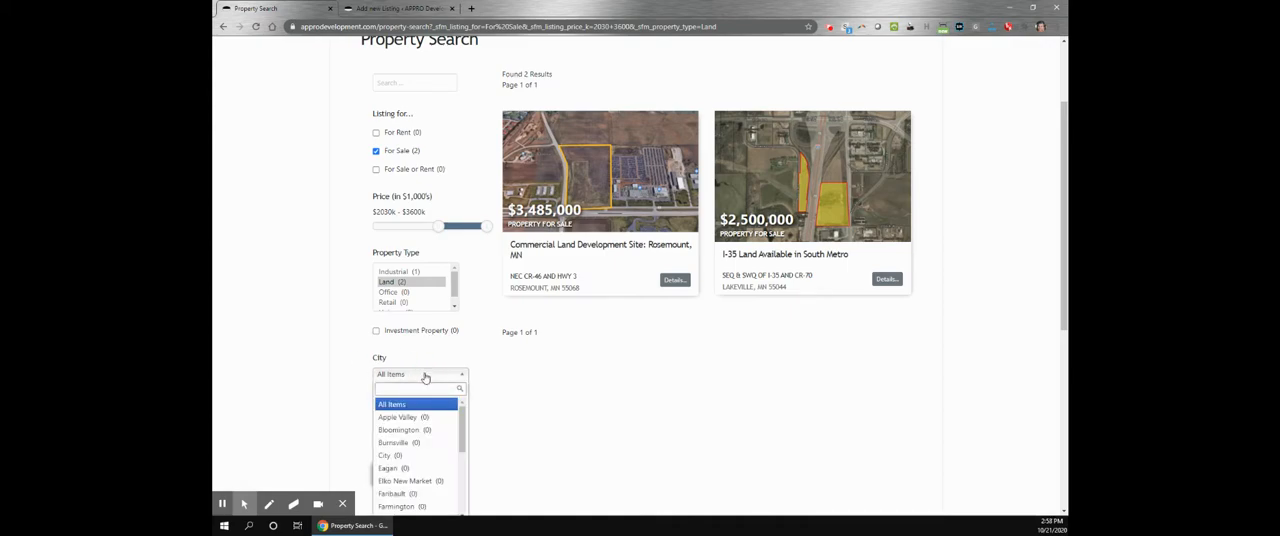
{"action": "scroll", "scroll_direction": "down", "scroll_amount": 3}
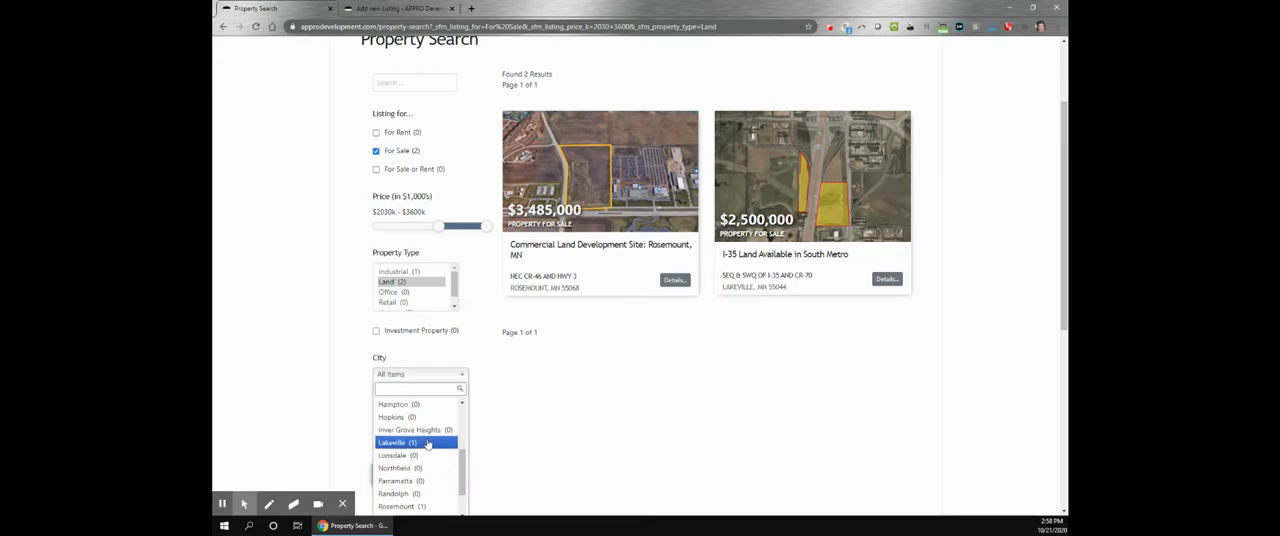
{"action": "left_click", "coordinate": [396, 442]}
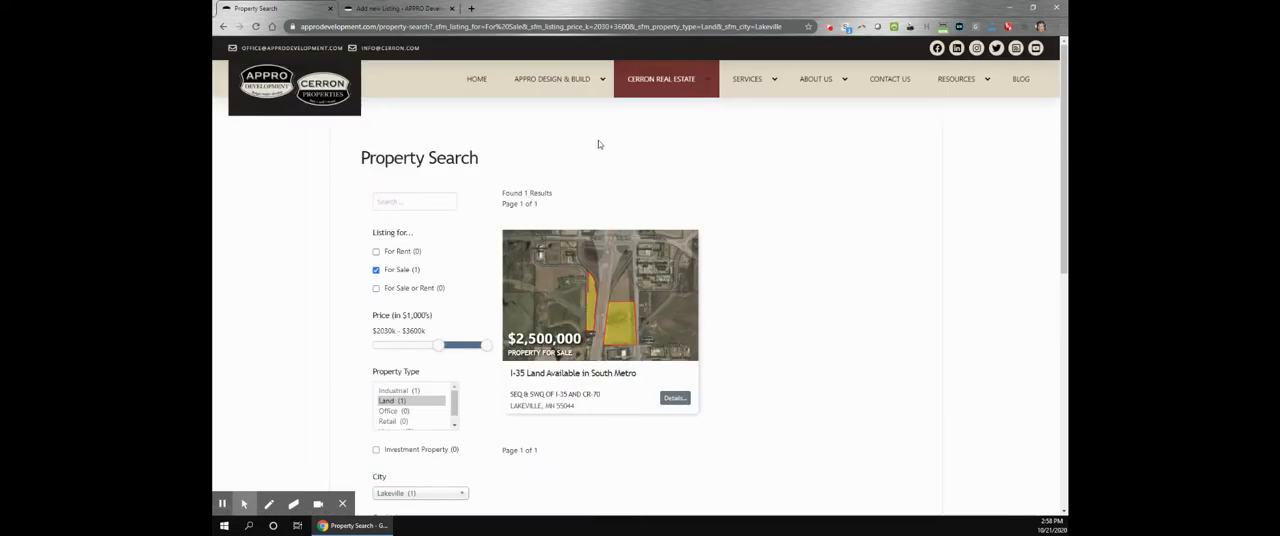
{"action": "mouse_move", "coordinate": [508, 228]}
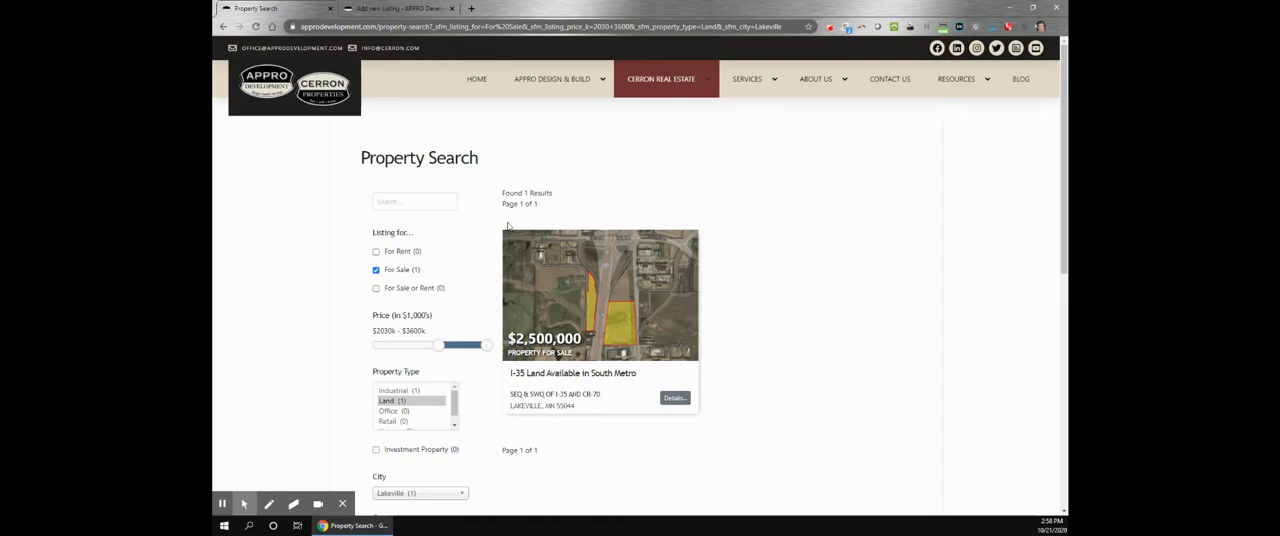
Step: Focus the keyword search box, then switch to the WordPress Add new Listing editor
{"action": "left_click", "coordinate": [414, 200]}
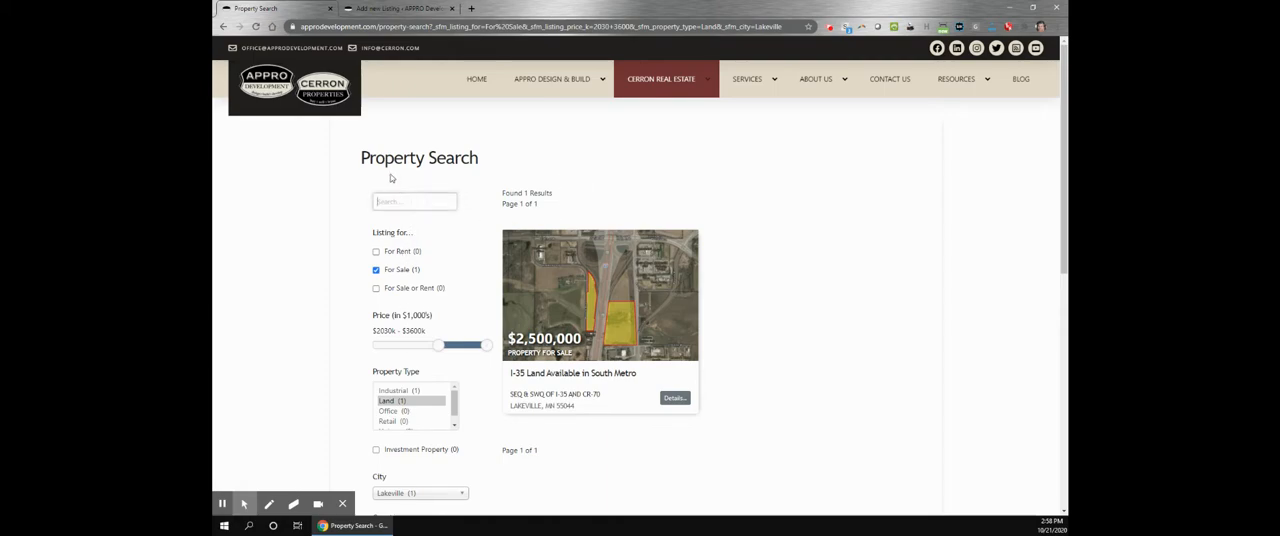
{"action": "left_click", "coordinate": [414, 200]}
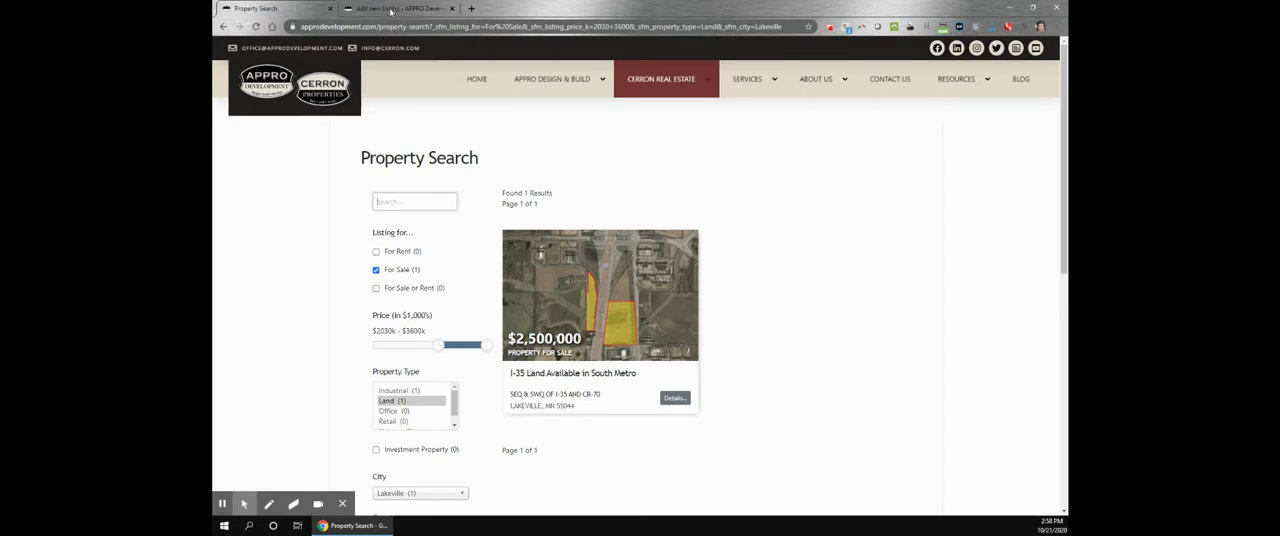
{"action": "left_click", "coordinate": [400, 8]}
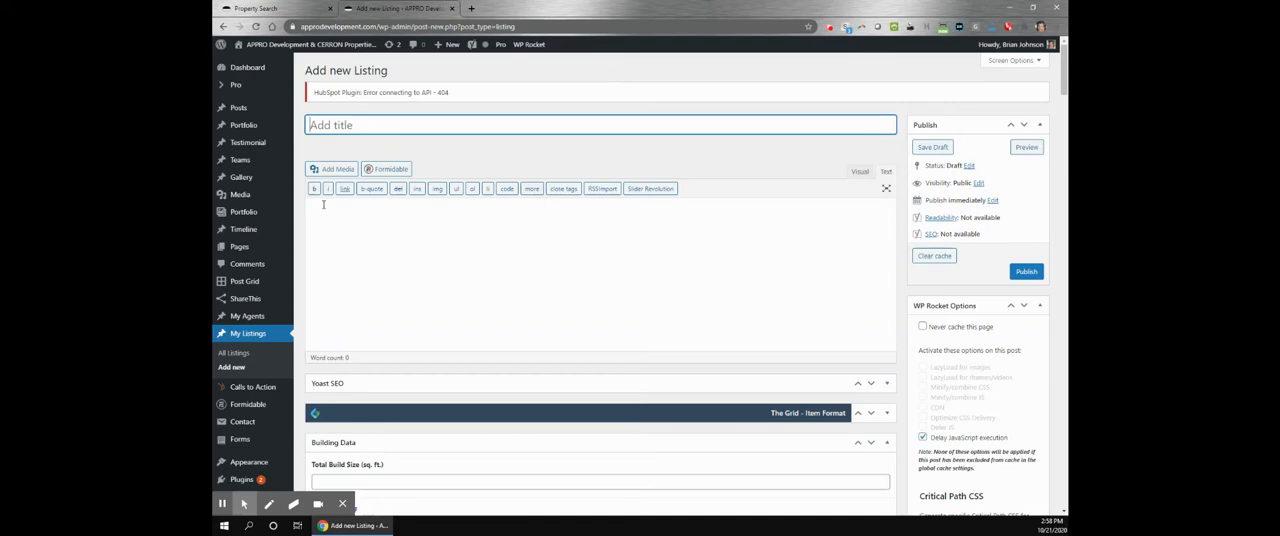
{"action": "mouse_move", "coordinate": [488, 238]}
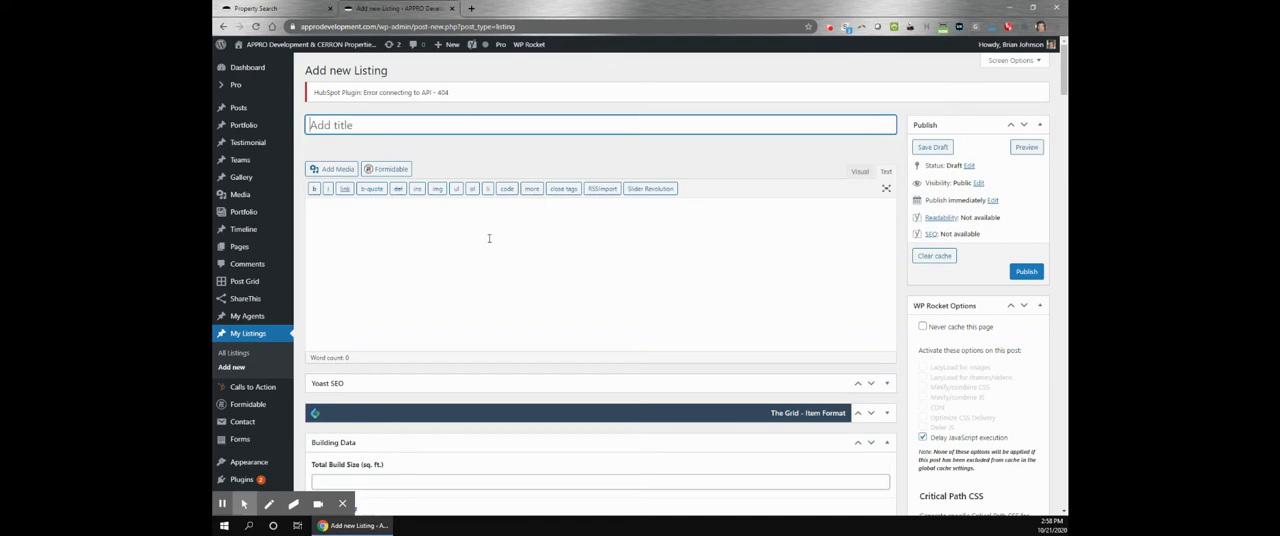
{"action": "scroll", "scroll_direction": "down", "scroll_amount": 3}
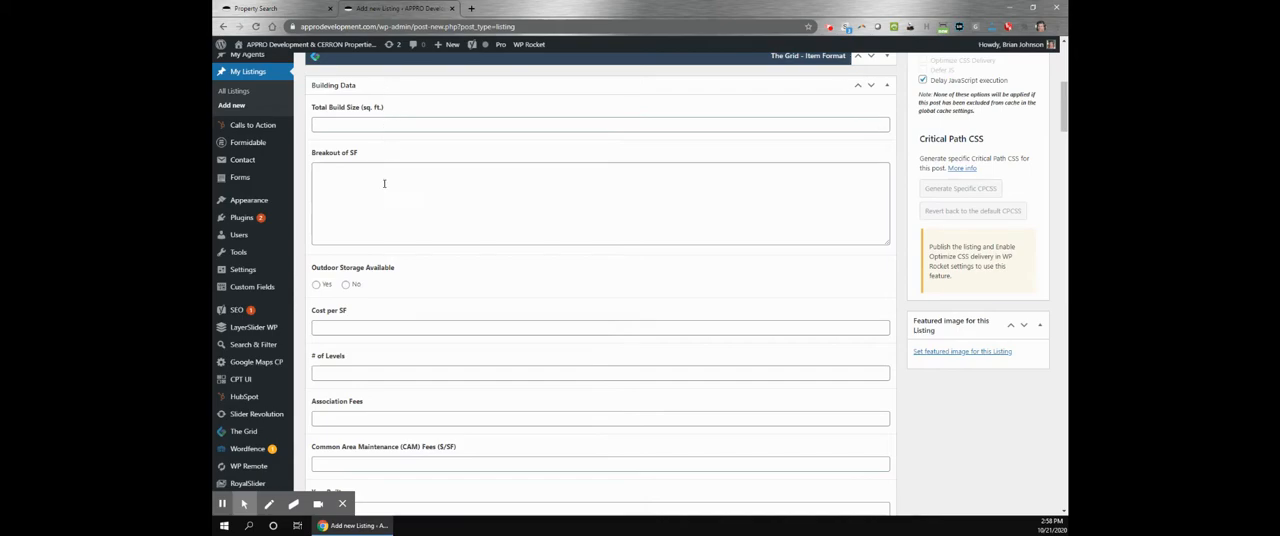
{"action": "left_click", "coordinate": [380, 190]}
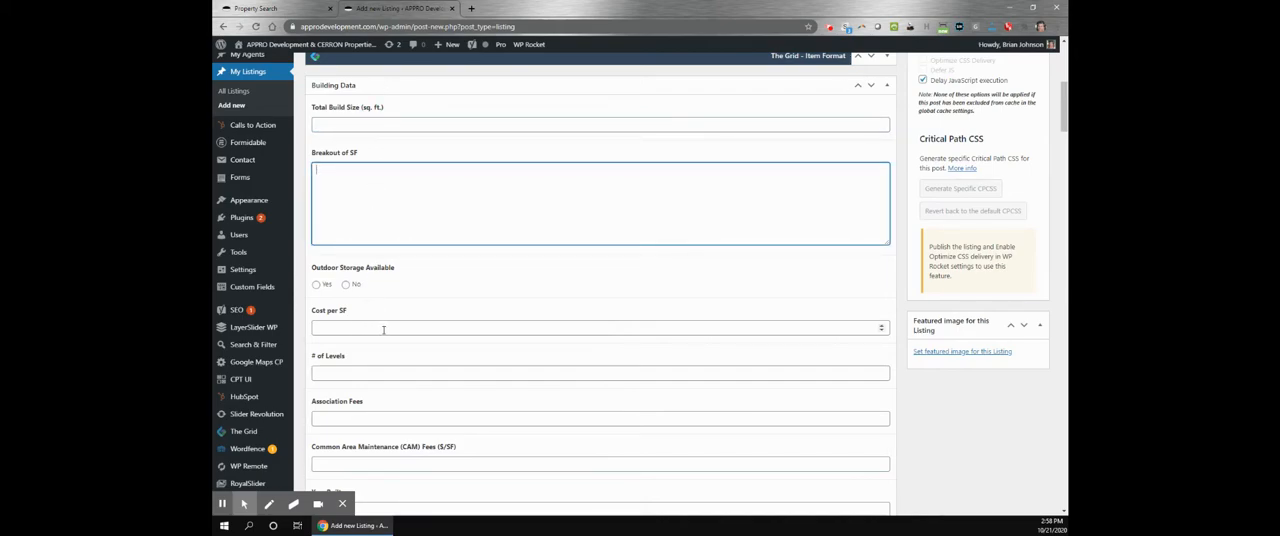
{"action": "scroll", "scroll_direction": "down", "scroll_amount": 3}
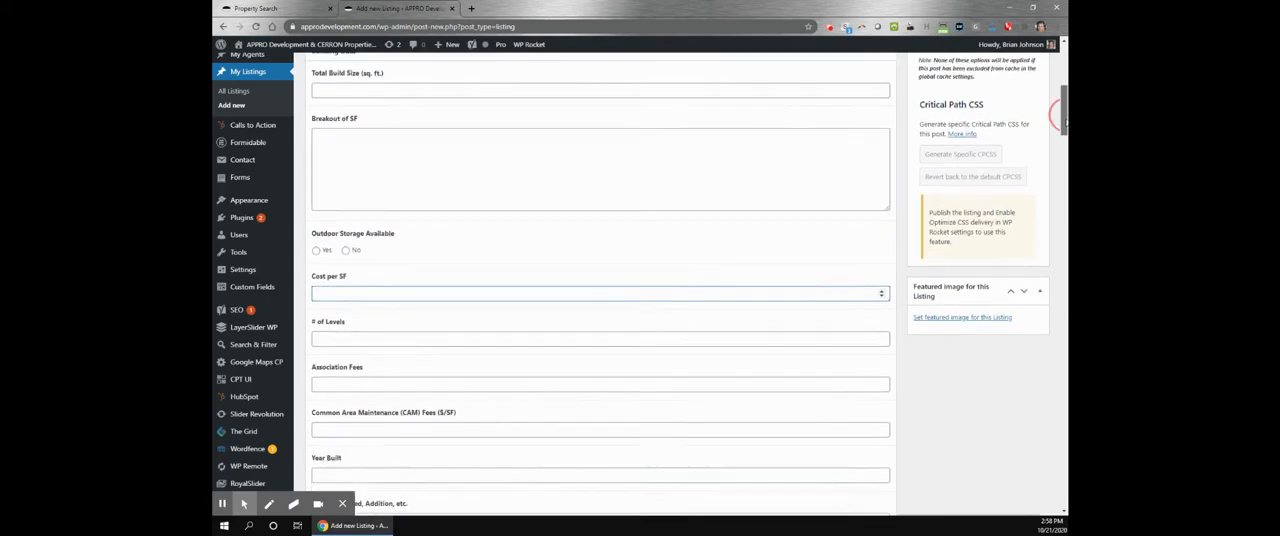
{"action": "scroll", "scroll_direction": "down", "scroll_amount": 3}
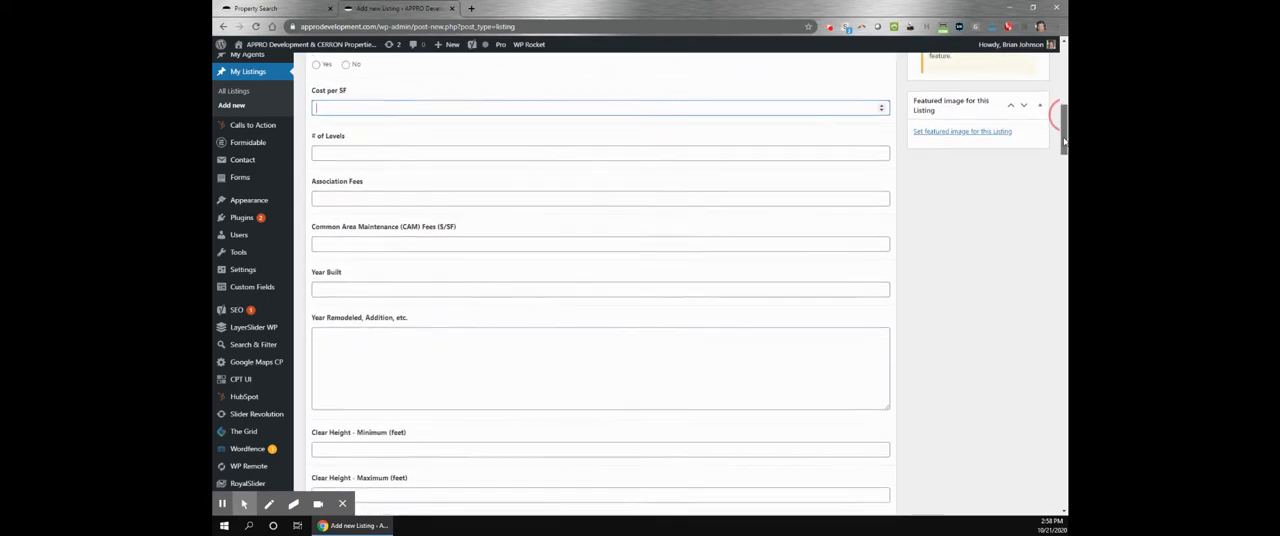
{"action": "scroll", "scroll_direction": "down", "scroll_amount": 3}
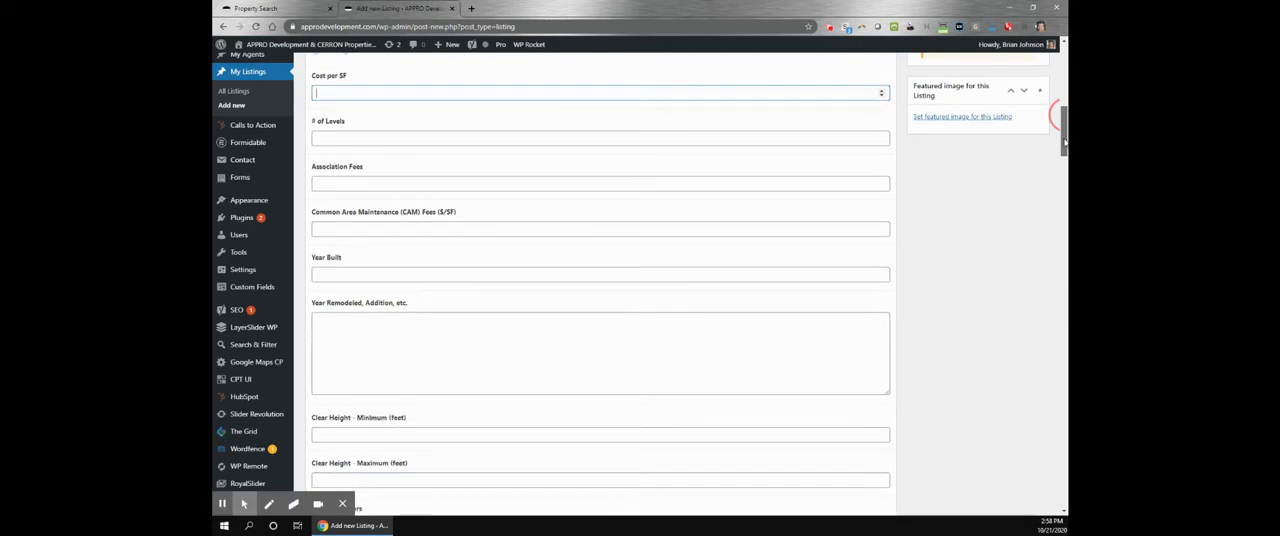
{"action": "scroll", "scroll_direction": "down", "scroll_amount": 3}
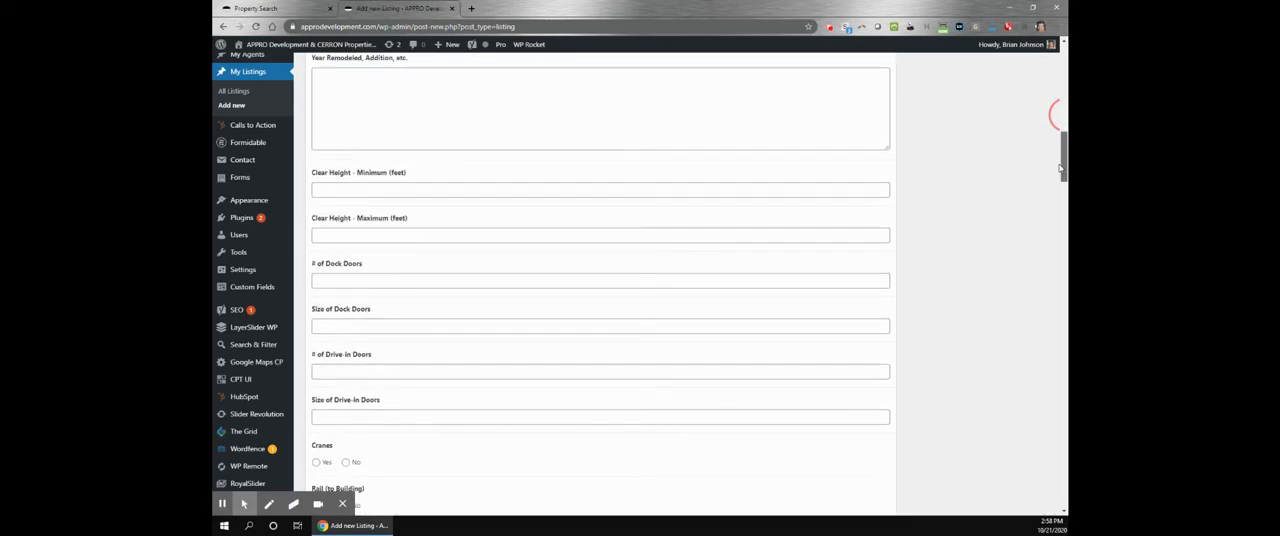
{"action": "scroll", "scroll_direction": "down", "scroll_amount": 3}
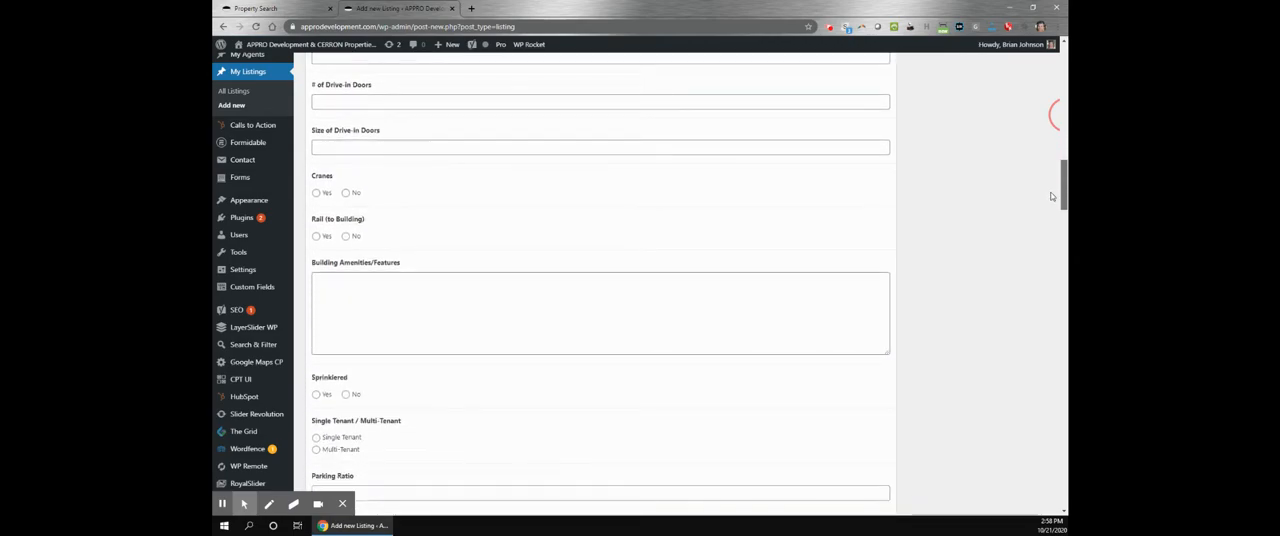
{"action": "scroll", "scroll_direction": "down", "scroll_amount": 3}
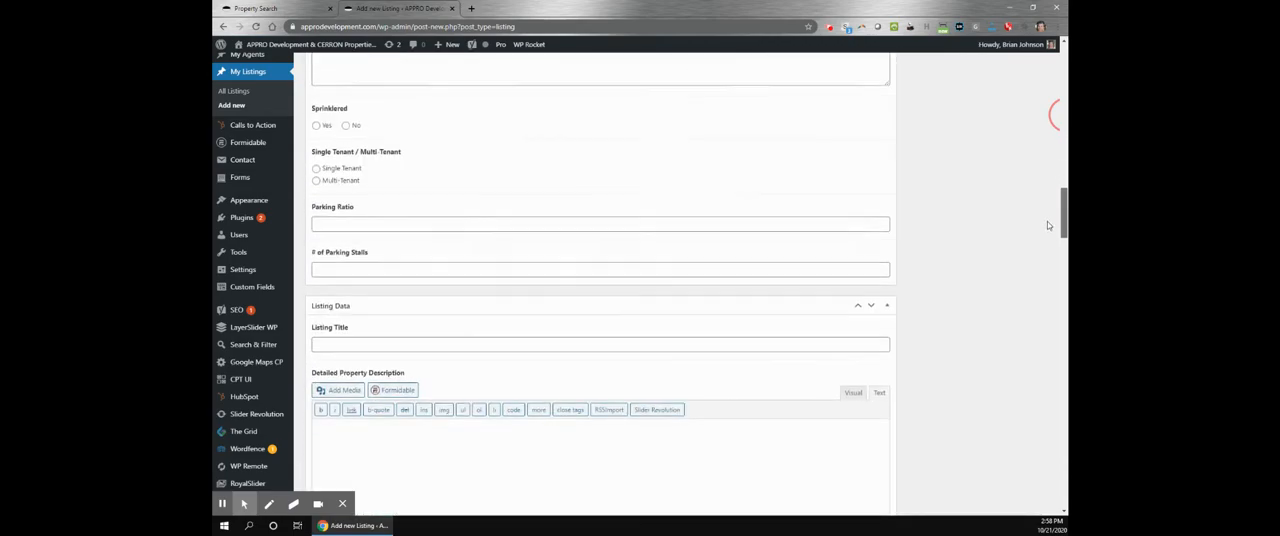
{"action": "scroll", "scroll_direction": "down", "scroll_amount": 3}
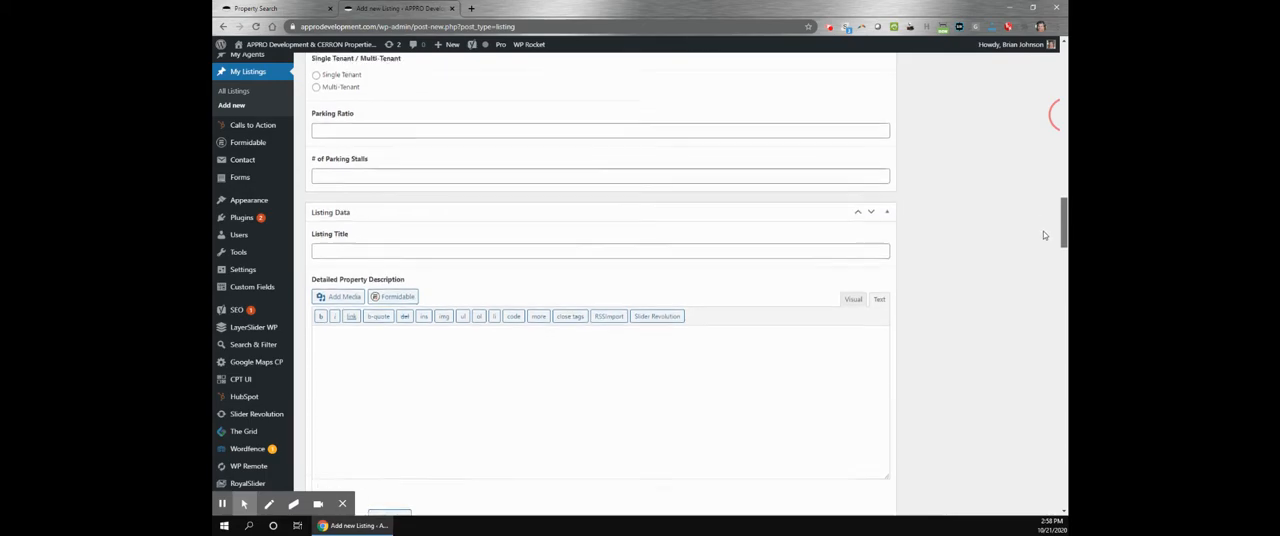
{"action": "scroll", "scroll_direction": "down", "scroll_amount": 3}
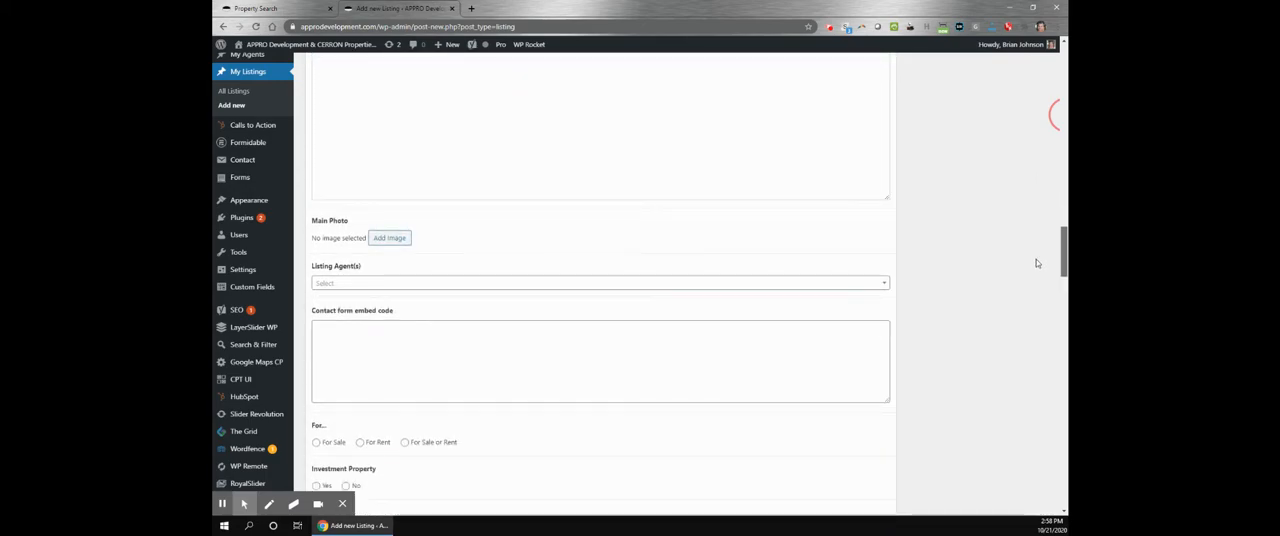
{"action": "scroll", "scroll_direction": "down", "scroll_amount": 3}
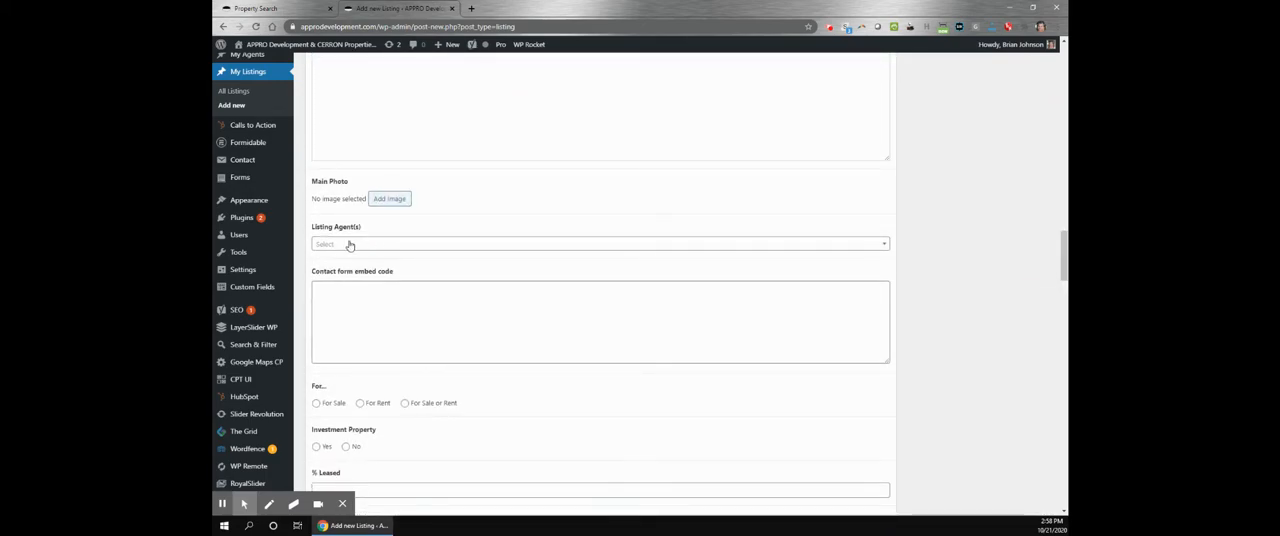
Step: Choose the first agent in the Listing Agent(s) dropdown for this listing
{"action": "left_click", "coordinate": [598, 244]}
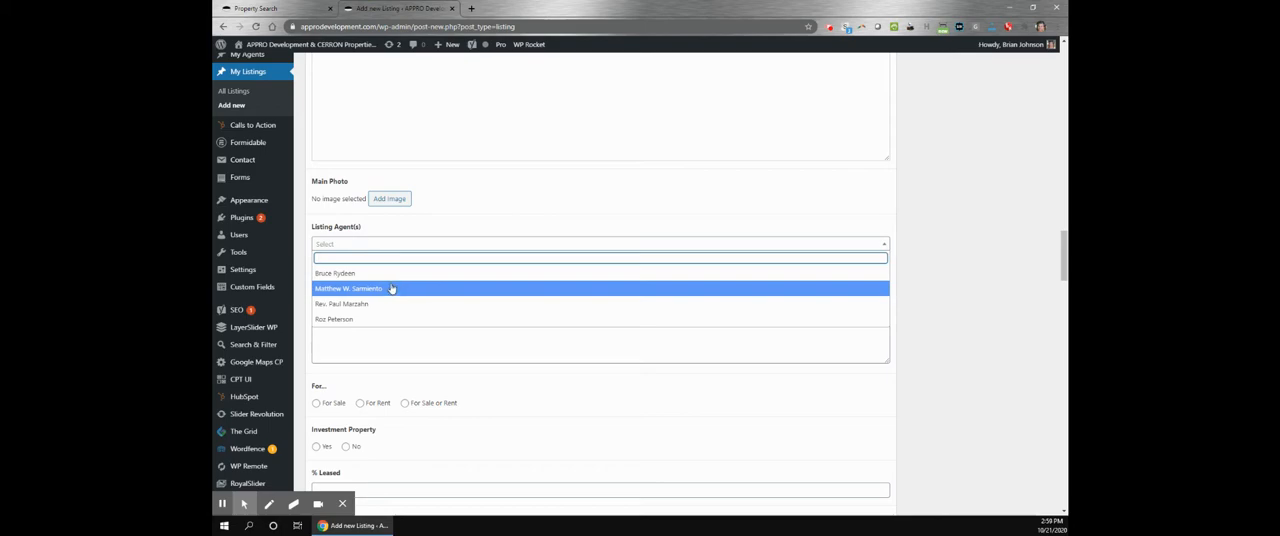
{"action": "left_click", "coordinate": [334, 274]}
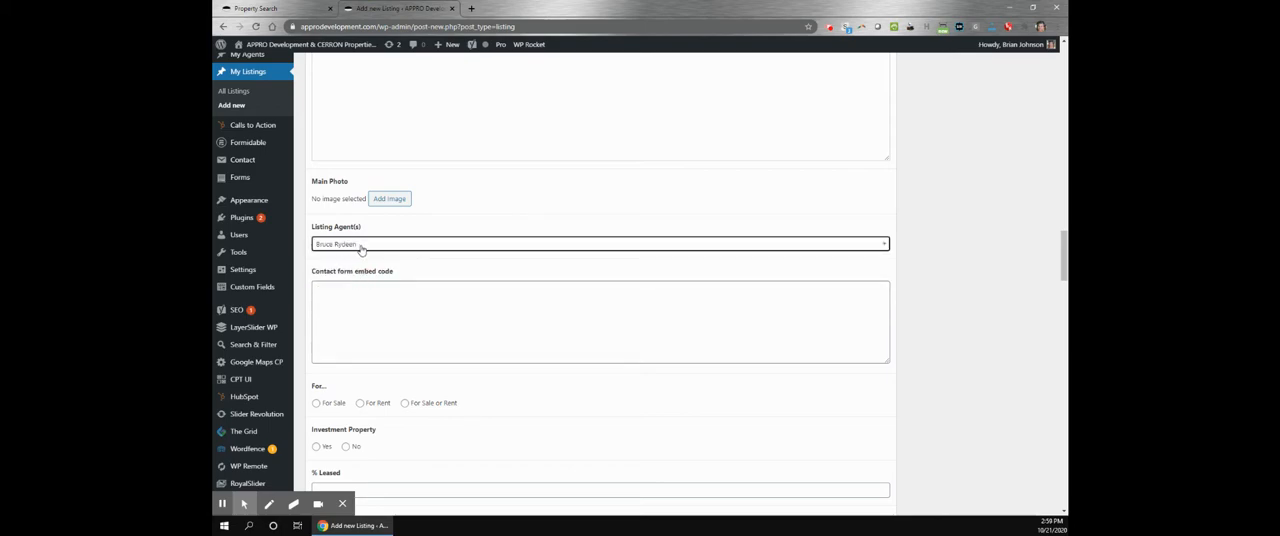
{"action": "mouse_move", "coordinate": [360, 244]}
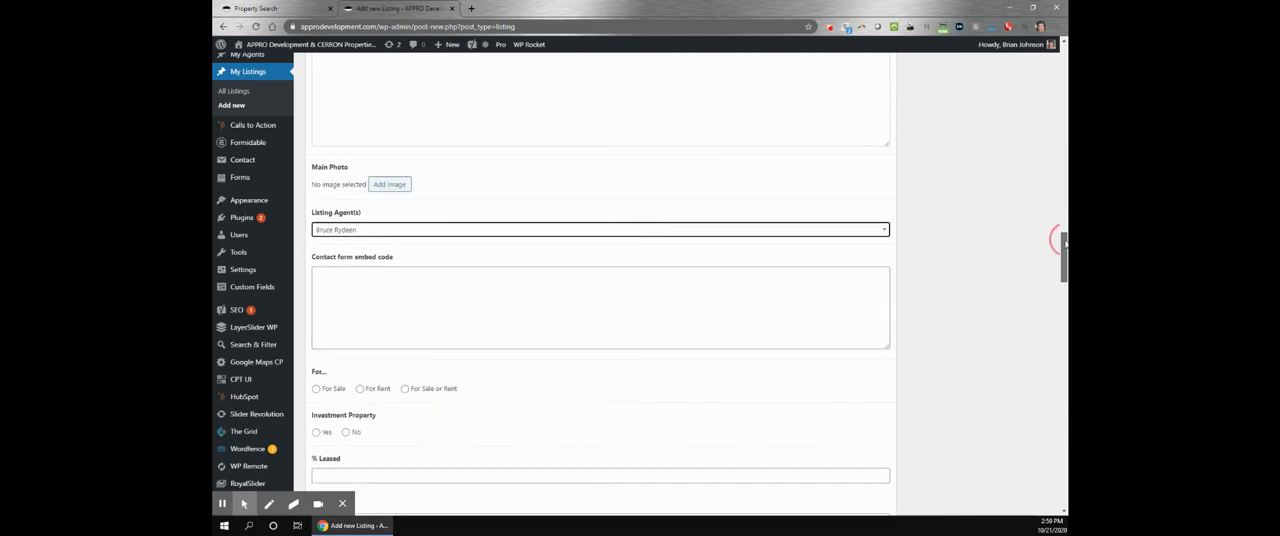
{"action": "scroll", "scroll_direction": "down", "scroll_amount": 3}
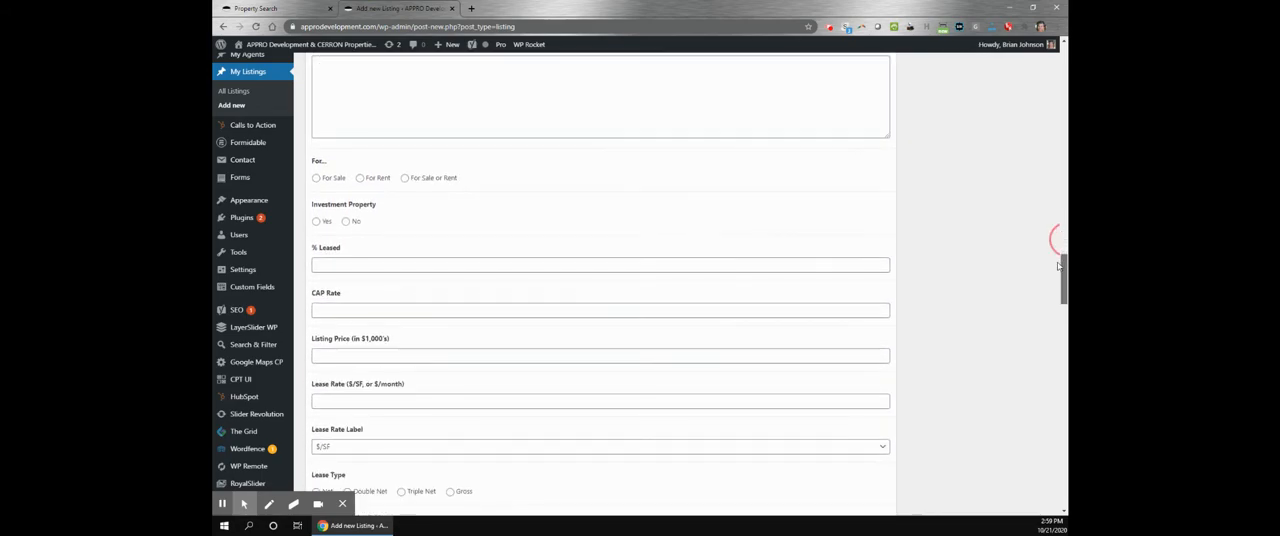
{"action": "scroll", "scroll_direction": "down", "scroll_amount": 3}
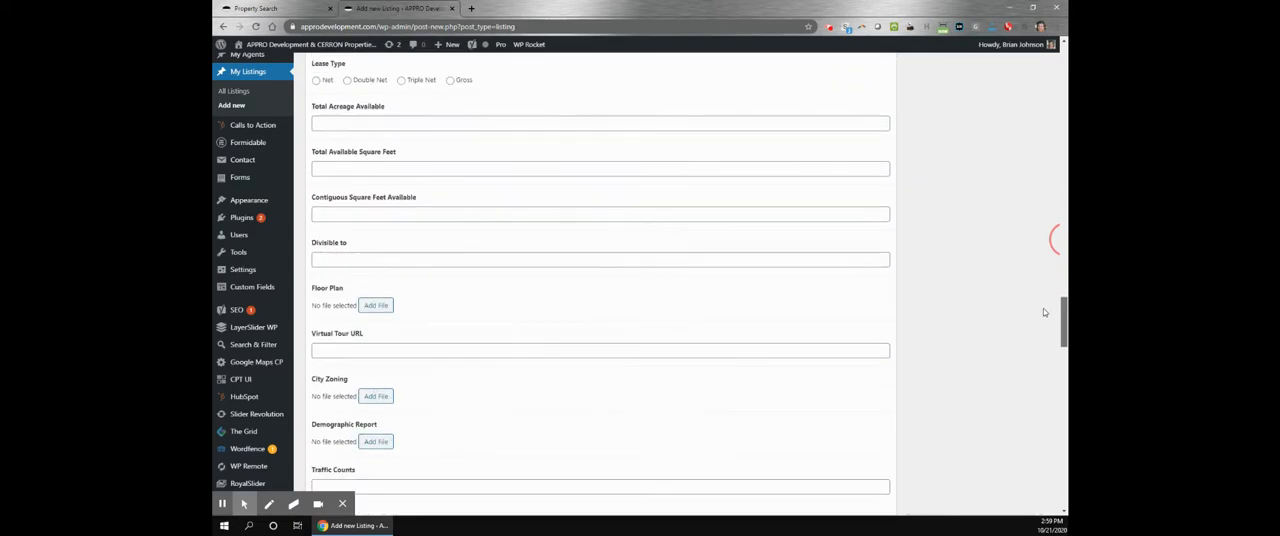
{"action": "scroll", "scroll_direction": "down", "scroll_amount": 3}
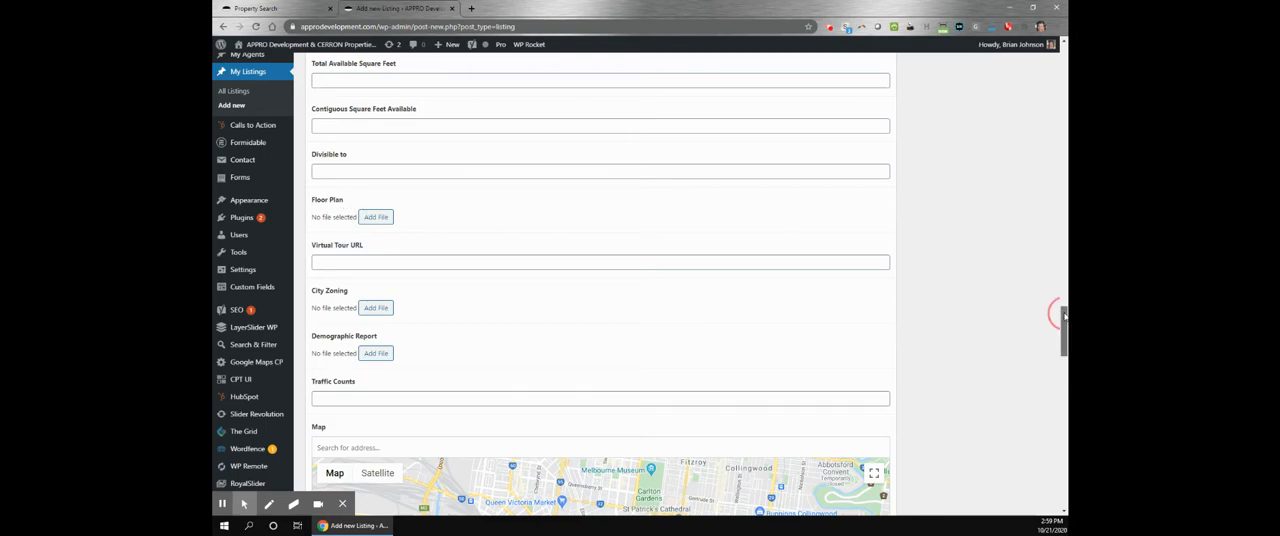
{"action": "scroll", "scroll_direction": "down", "scroll_amount": 3}
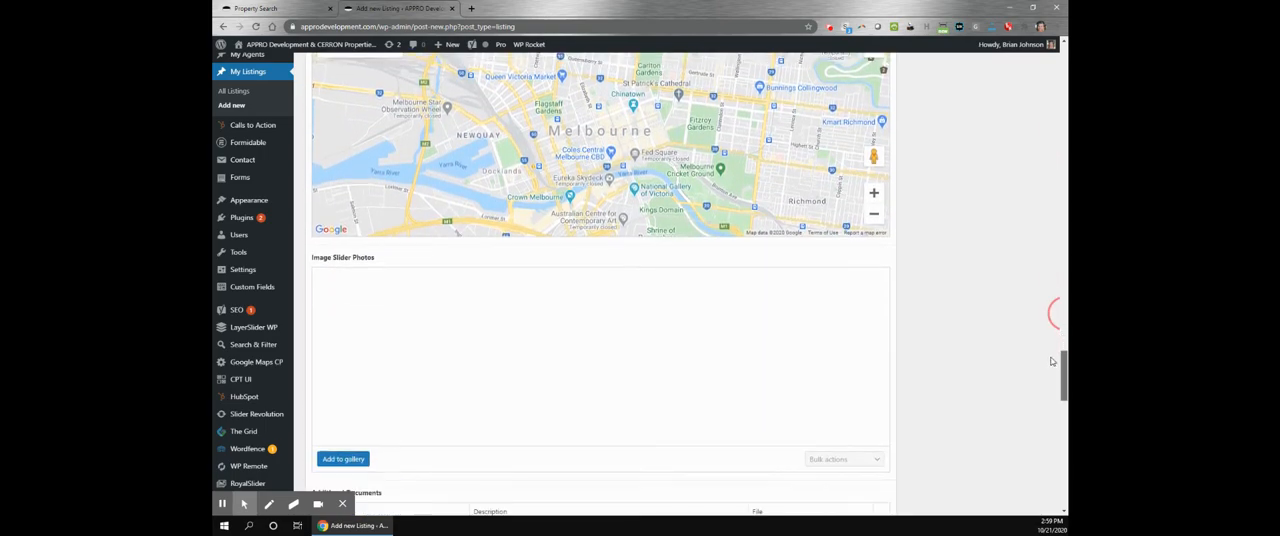
{"action": "scroll", "scroll_direction": "down", "scroll_amount": 3}
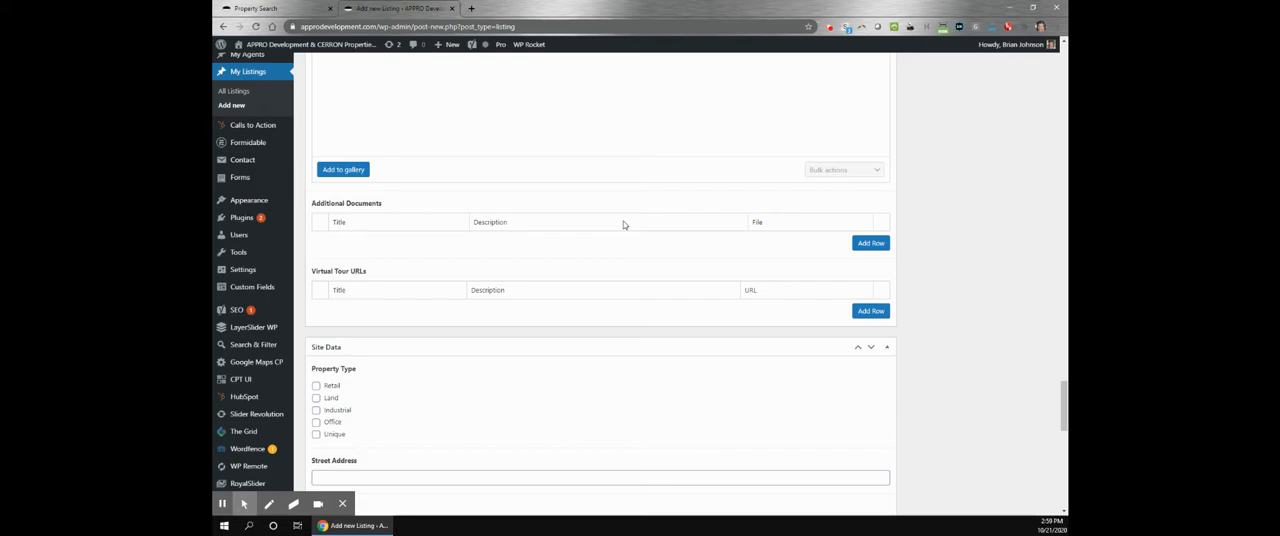
Step: Add rows under Additional Documents until four empty title/description/file rows exist
{"action": "left_click", "coordinate": [872, 244]}
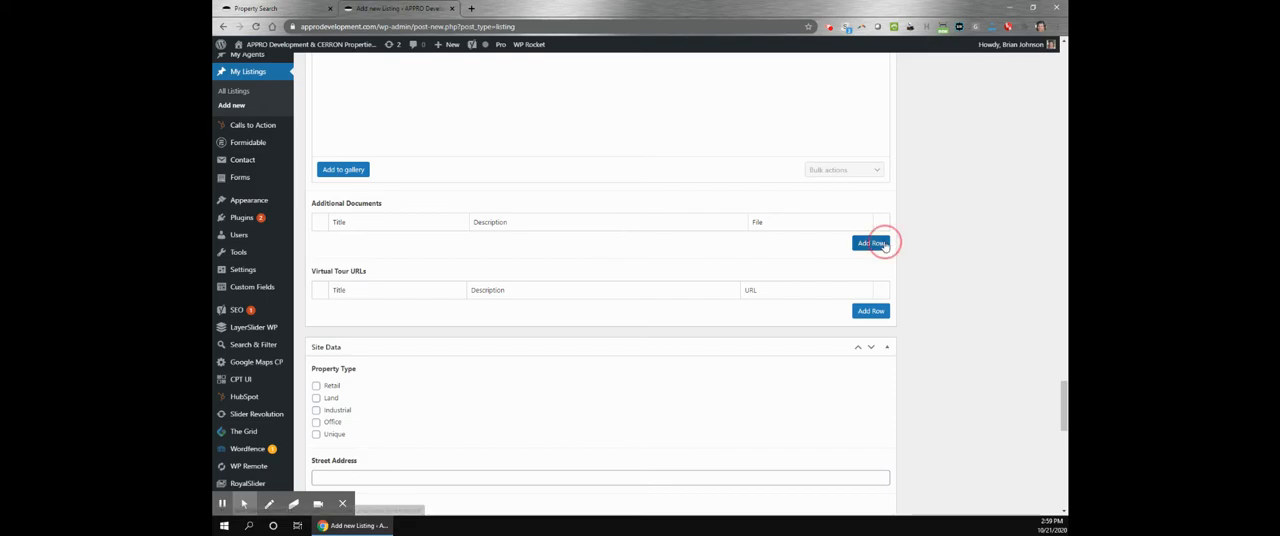
{"action": "left_click", "coordinate": [872, 244]}
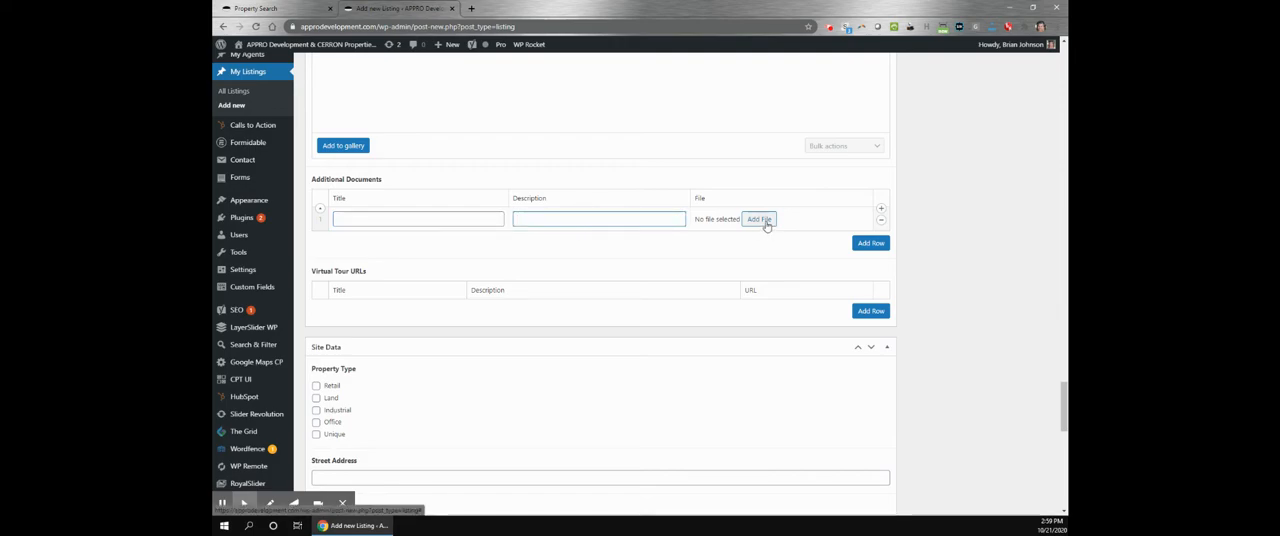
{"action": "left_click", "coordinate": [870, 244]}
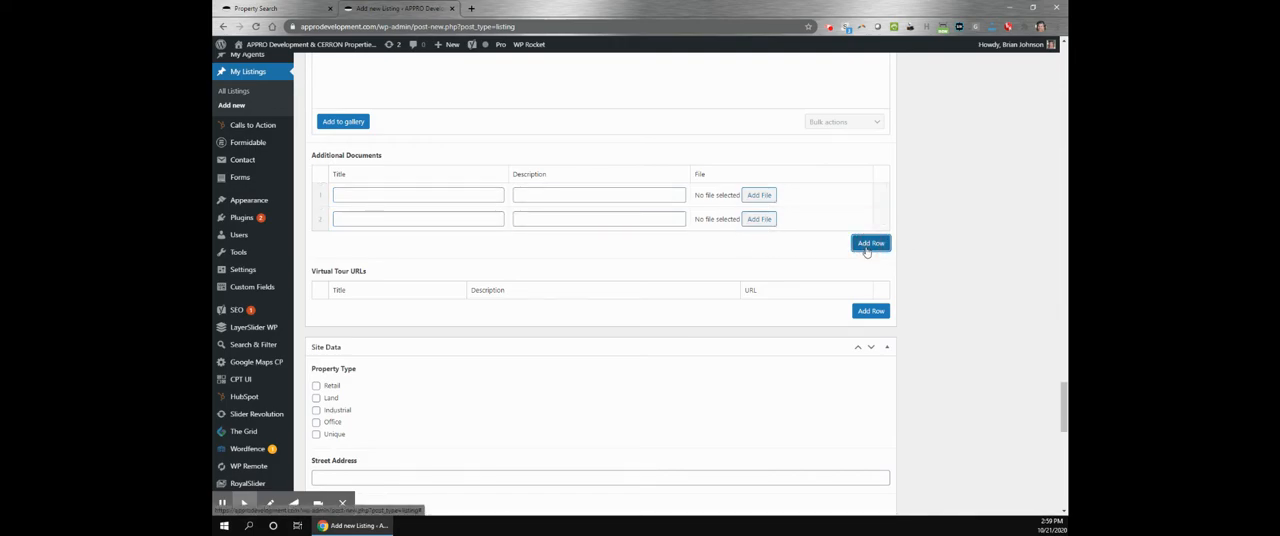
{"action": "left_click", "coordinate": [870, 244]}
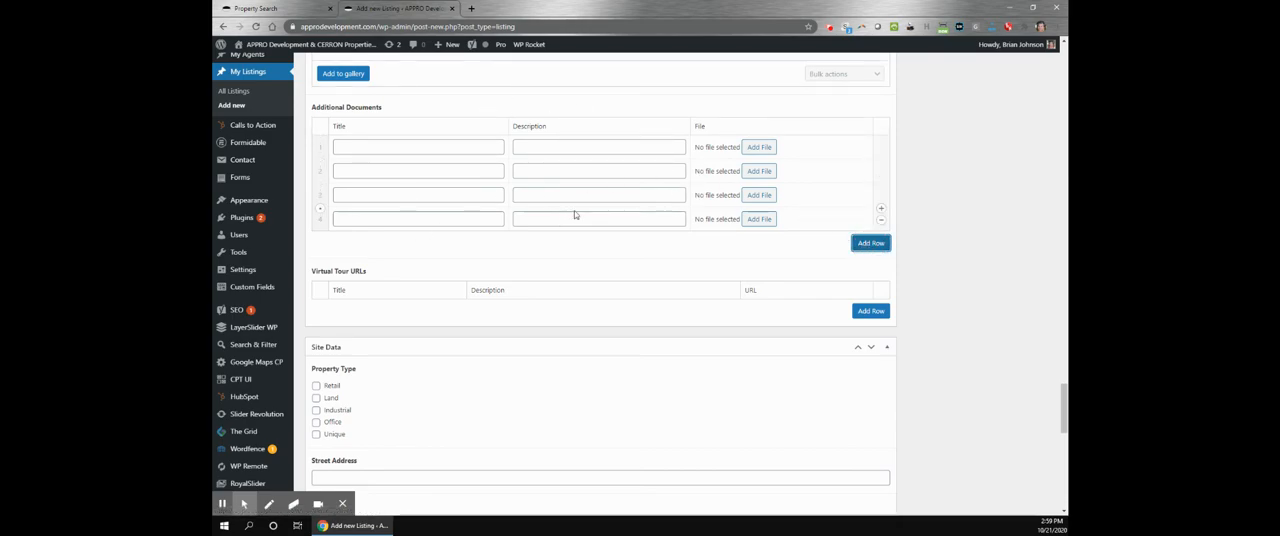
Step: Tick Retail and Industrial as property types, then return to the website's Property Search page
{"action": "scroll", "scroll_direction": "down", "scroll_amount": 3}
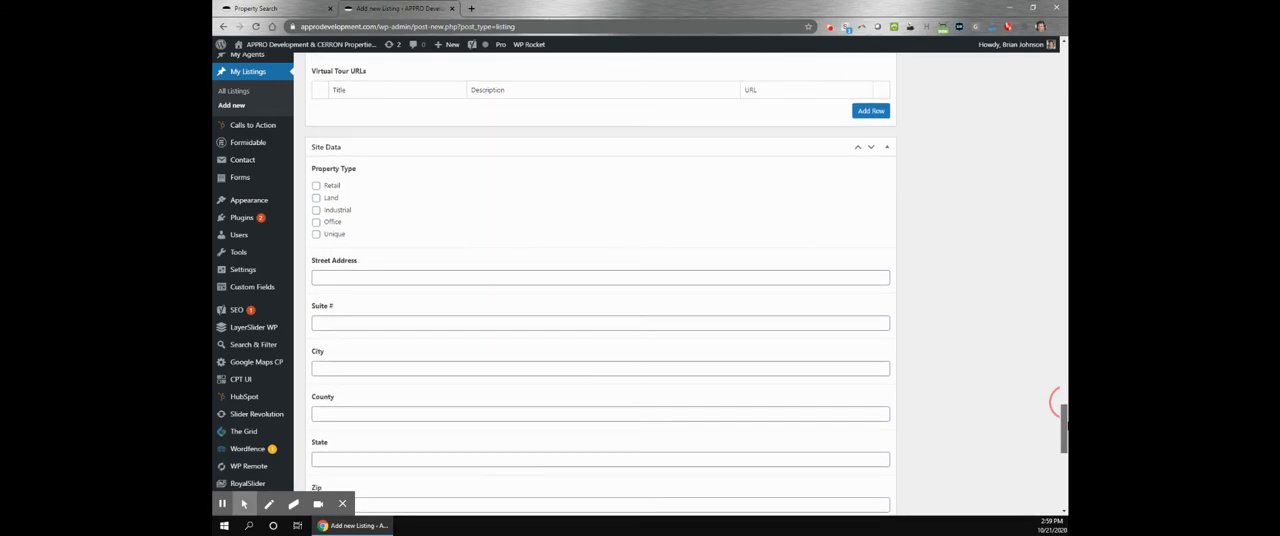
{"action": "left_click", "coordinate": [316, 186]}
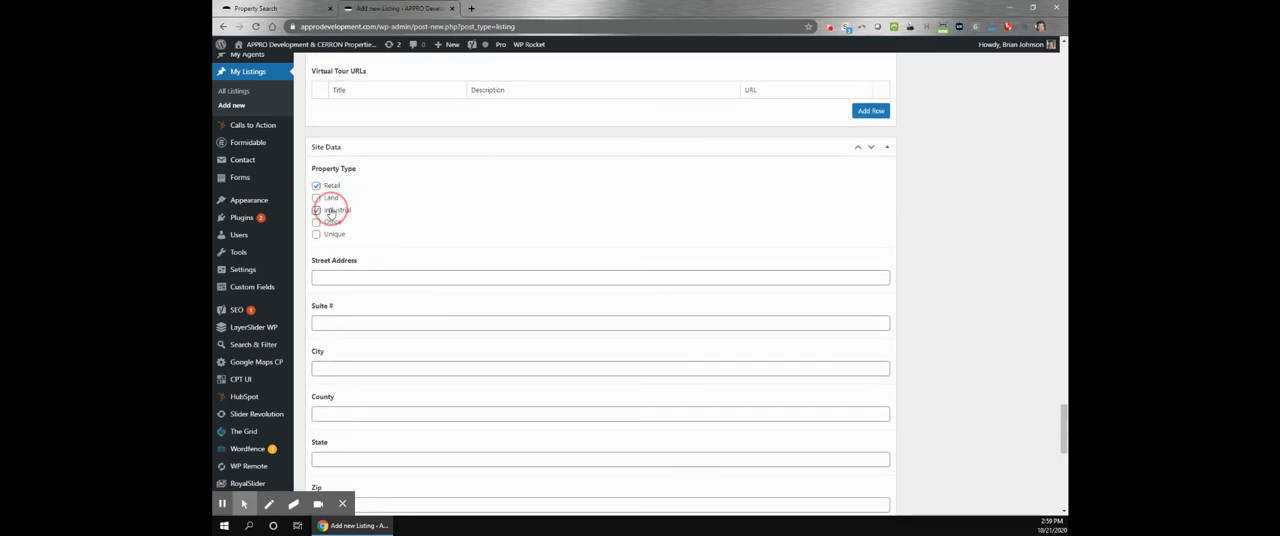
{"action": "left_click", "coordinate": [316, 202]}
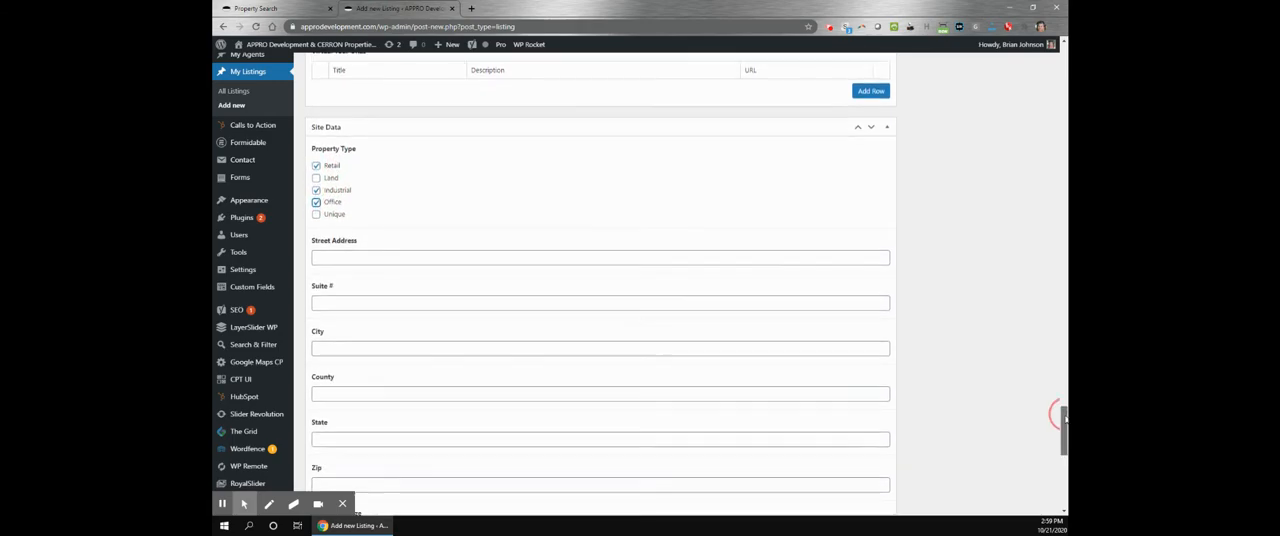
{"action": "scroll", "scroll_direction": "down", "scroll_amount": 3}
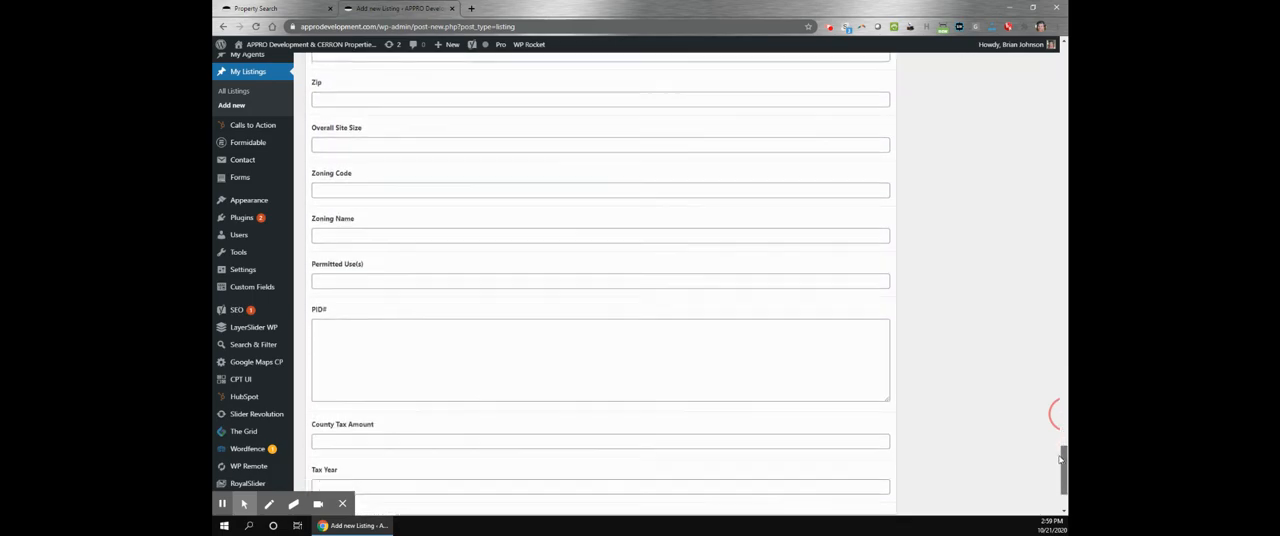
{"action": "scroll", "scroll_direction": "down", "scroll_amount": 3}
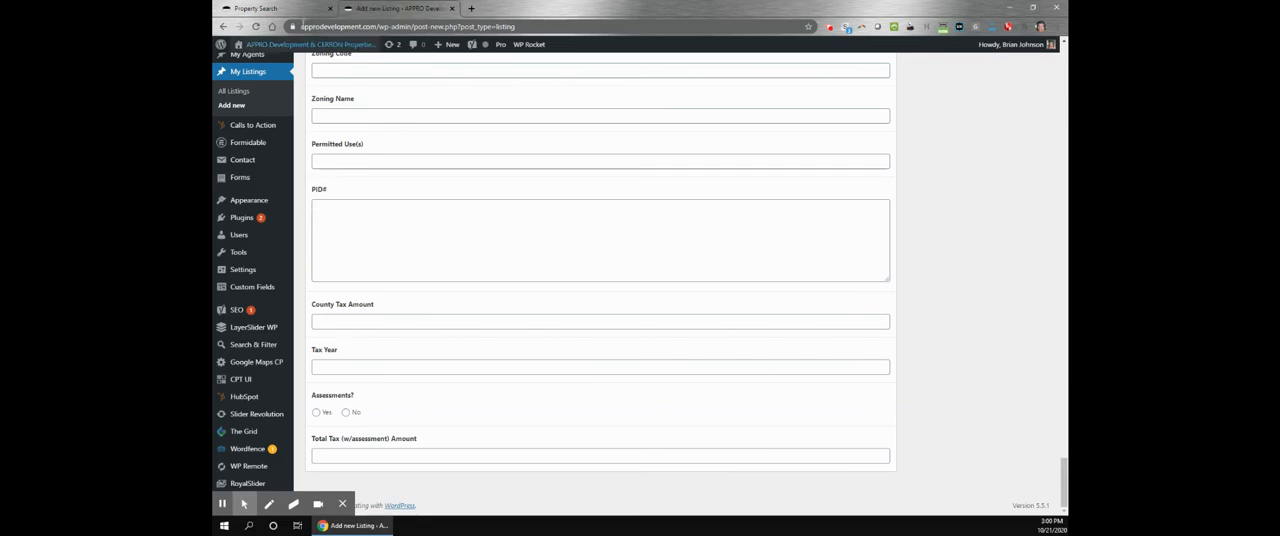
{"action": "left_click", "coordinate": [256, 8]}
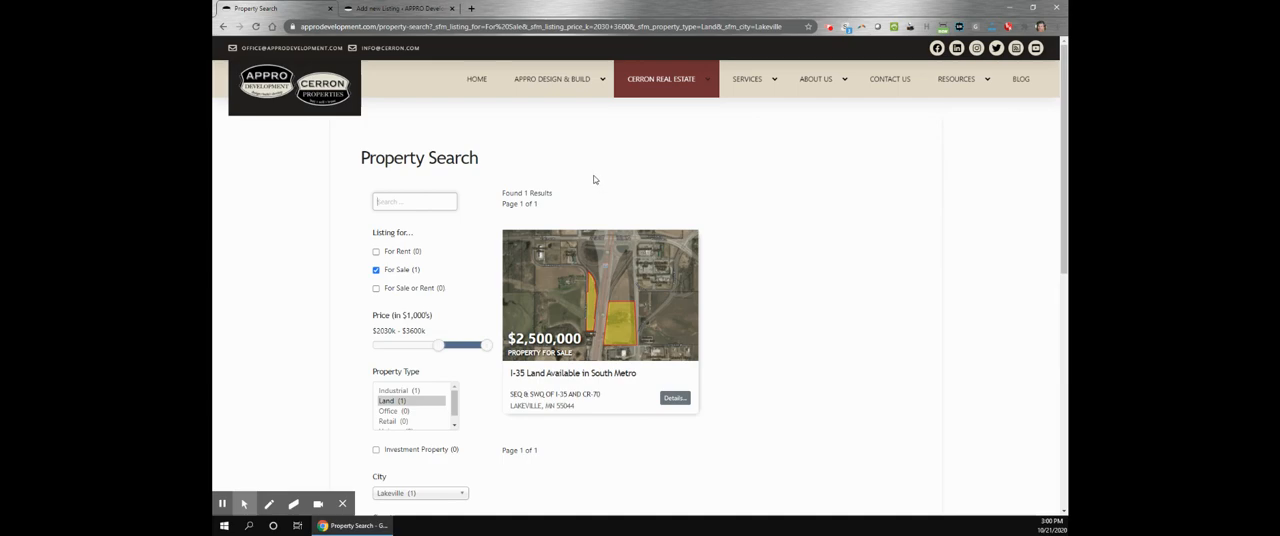
{"action": "mouse_move", "coordinate": [482, 146]}
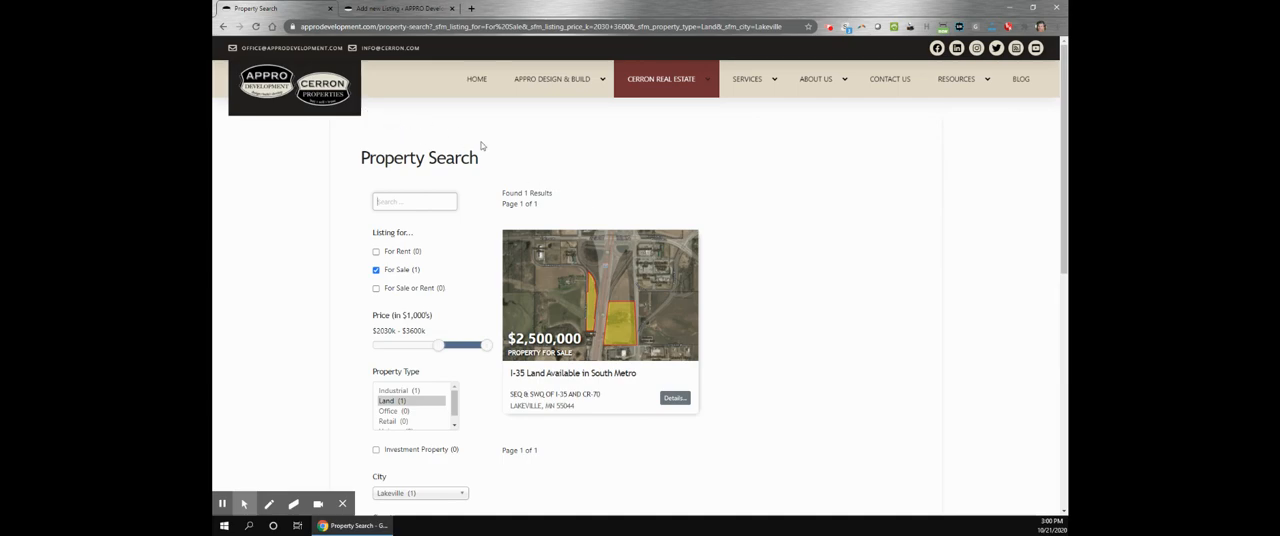